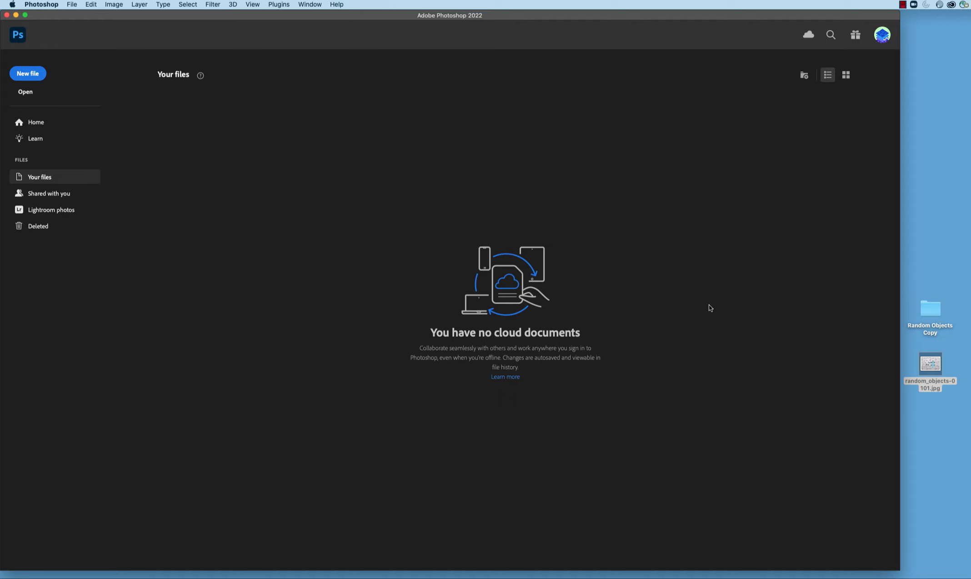
Step: Open random_objects-0101.jpg from the desktop and show the Actions panel
{"action": "left_click", "coordinate": [929, 363]}
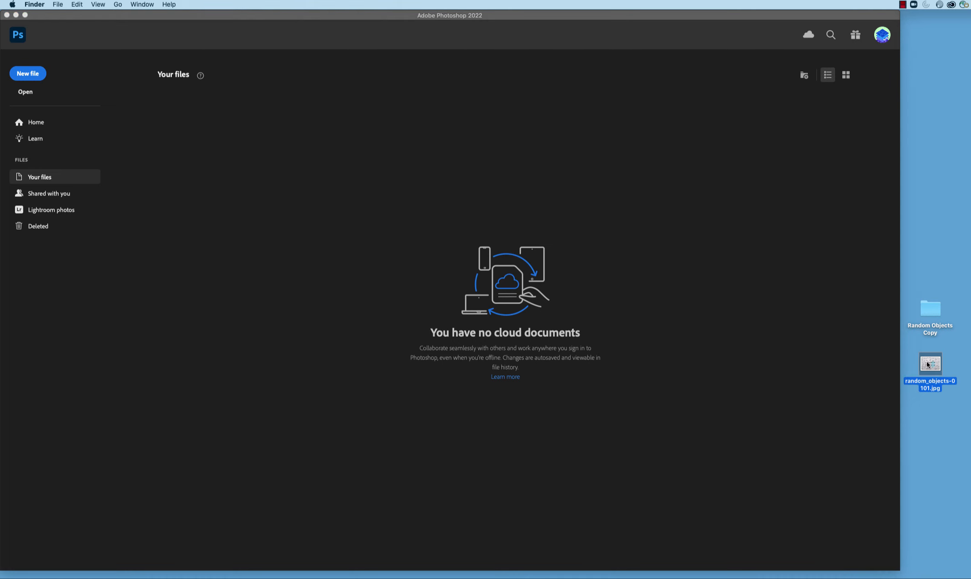
{"action": "double_click", "coordinate": [929, 365]}
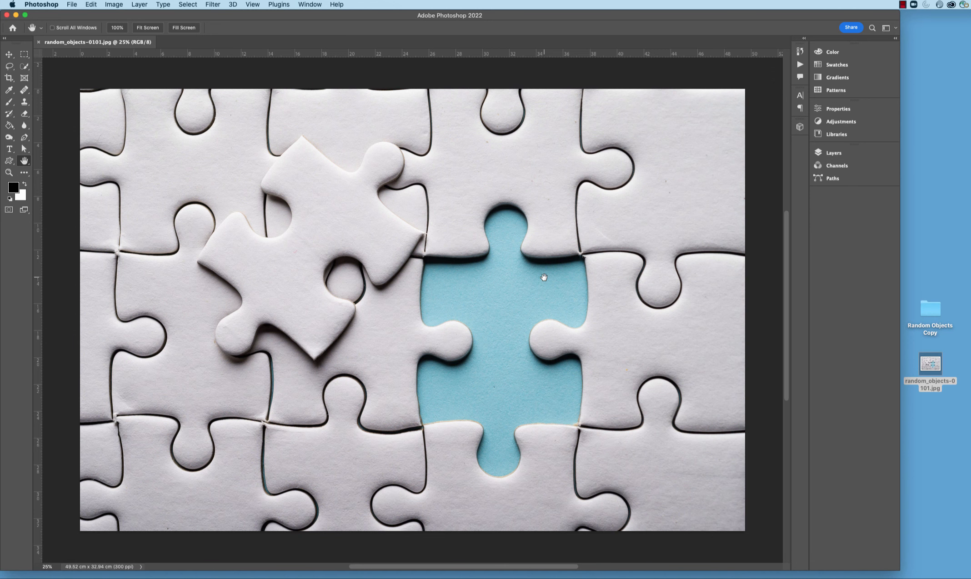
{"action": "mouse_move", "coordinate": [774, 81]}
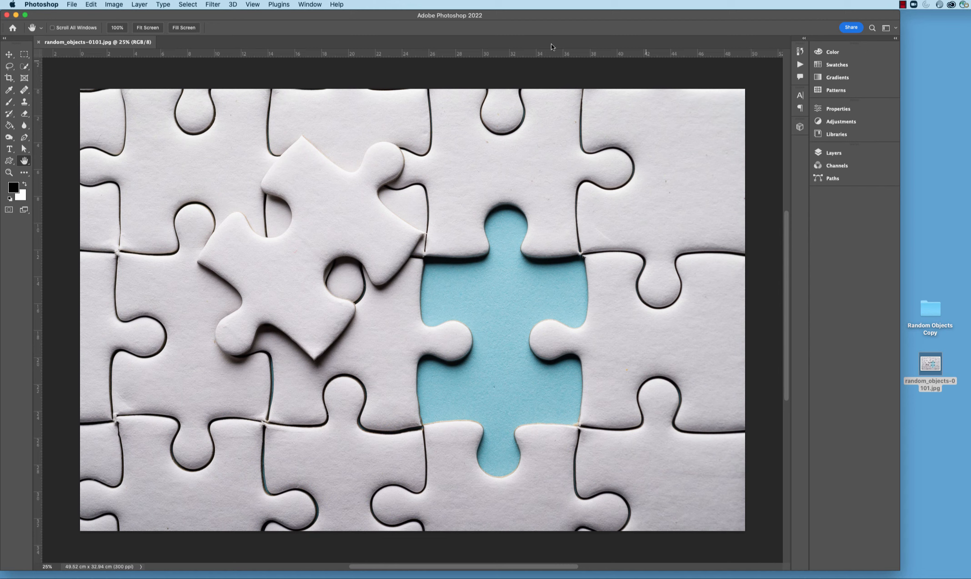
{"action": "left_click", "coordinate": [308, 5]}
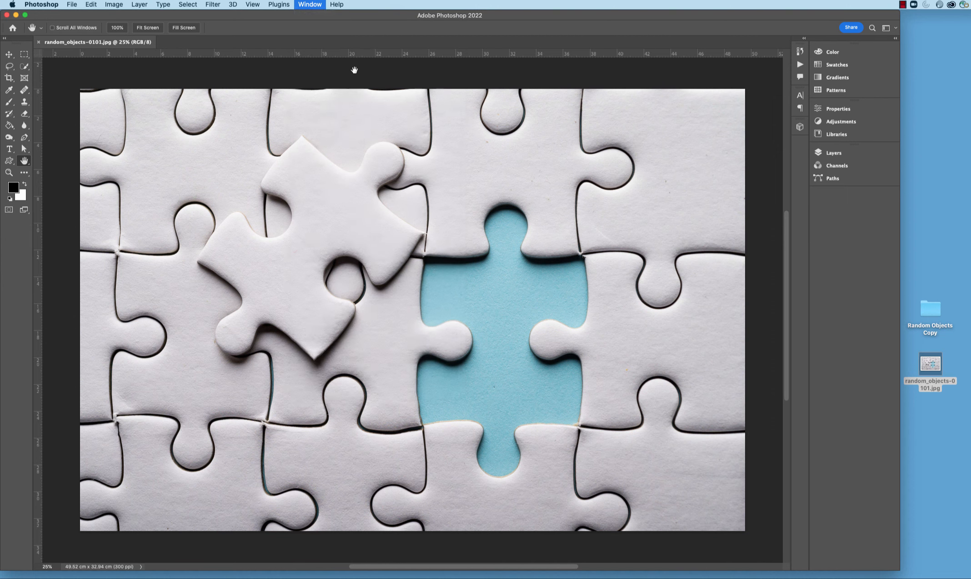
{"action": "left_click", "coordinate": [309, 4]}
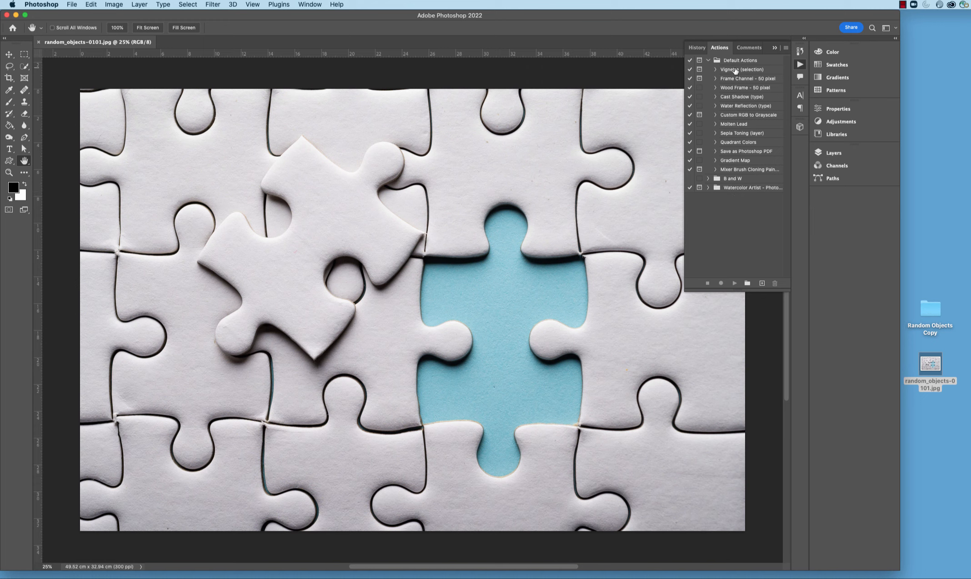
{"action": "mouse_move", "coordinate": [741, 194]}
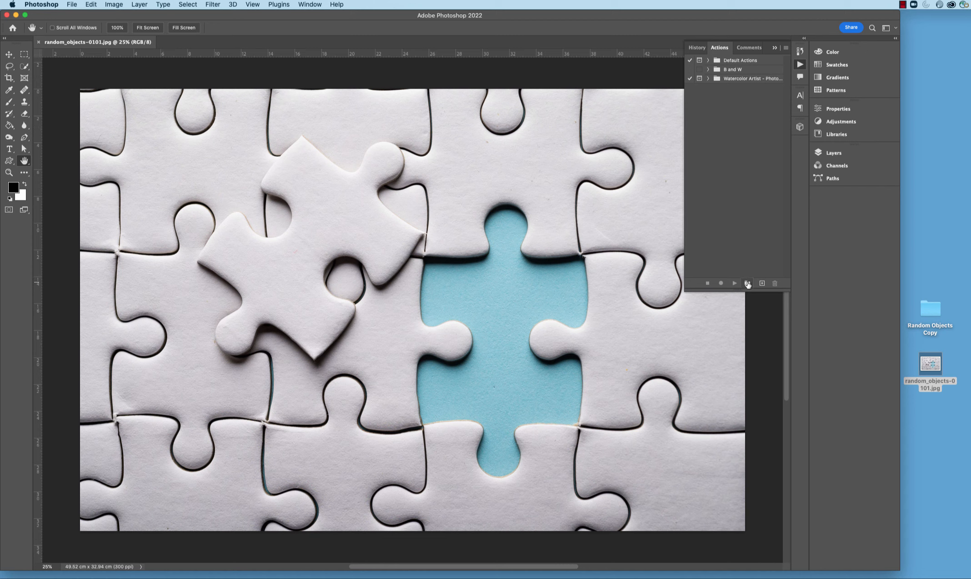
Step: Create a new action set named Sepia Set
{"action": "left_click", "coordinate": [747, 283]}
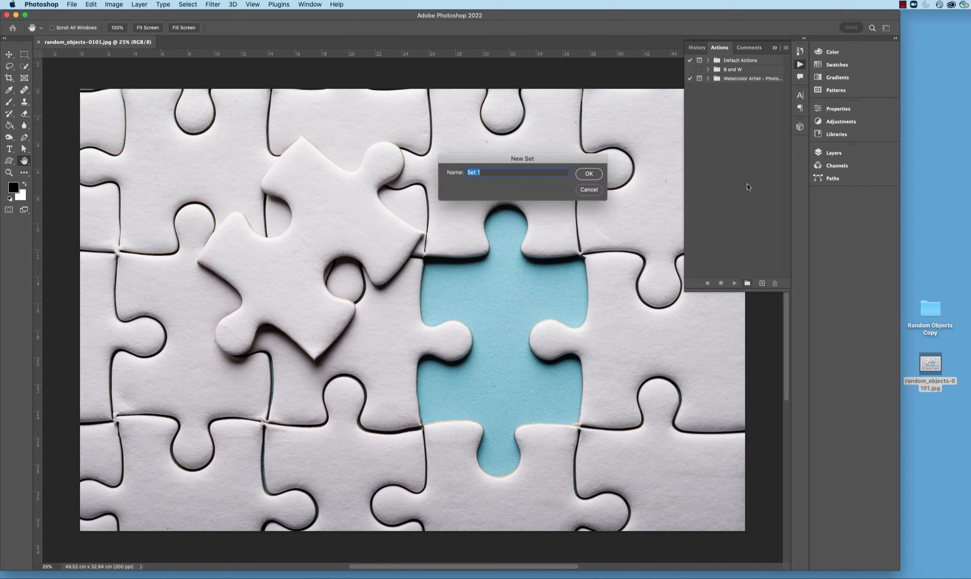
{"action": "type", "text": "Sepia"}
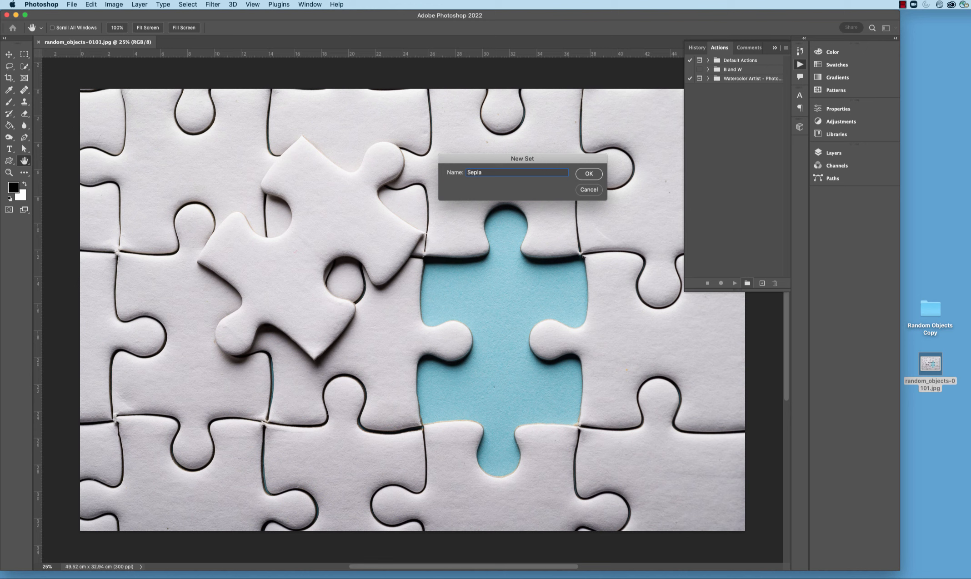
{"action": "type", "text": "Set"}
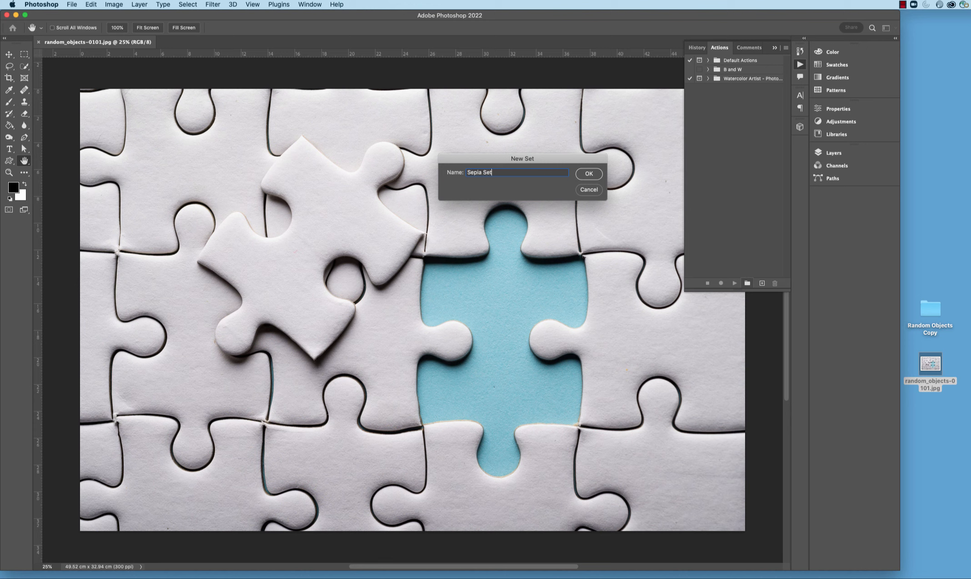
{"action": "left_click", "coordinate": [587, 174]}
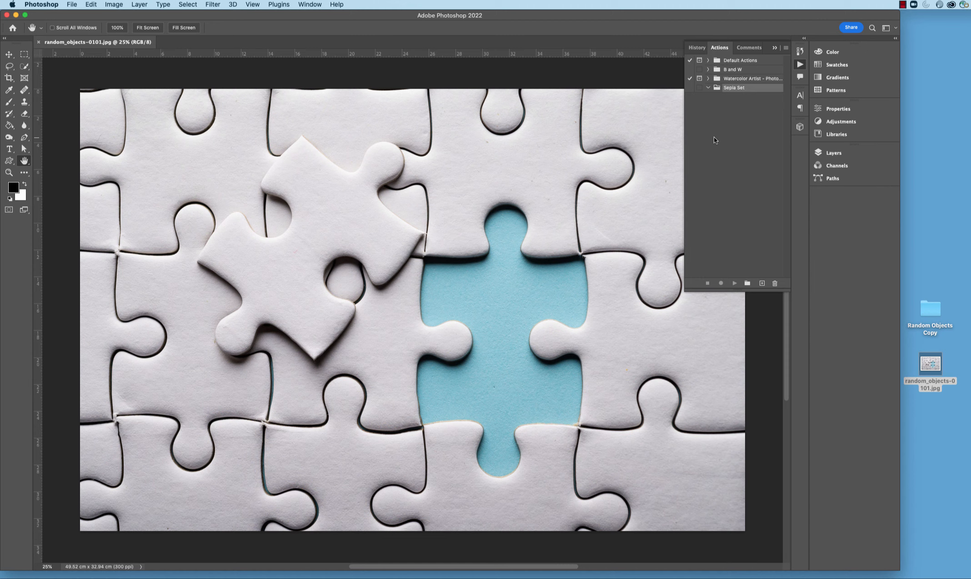
{"action": "mouse_move", "coordinate": [755, 93]}
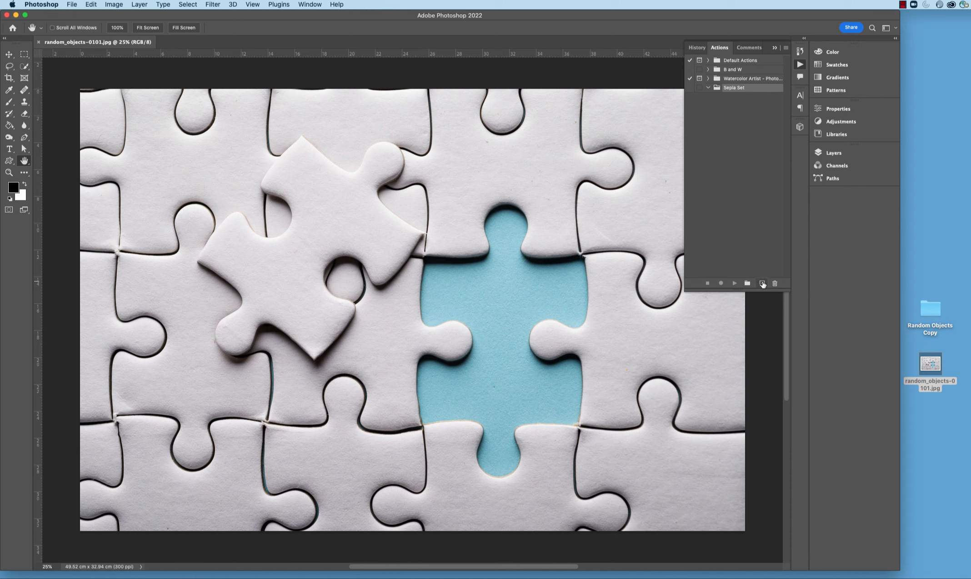
Step: Begin a new action in Sepia Set and start naming it Sepia Half Tone
{"action": "left_click", "coordinate": [762, 282]}
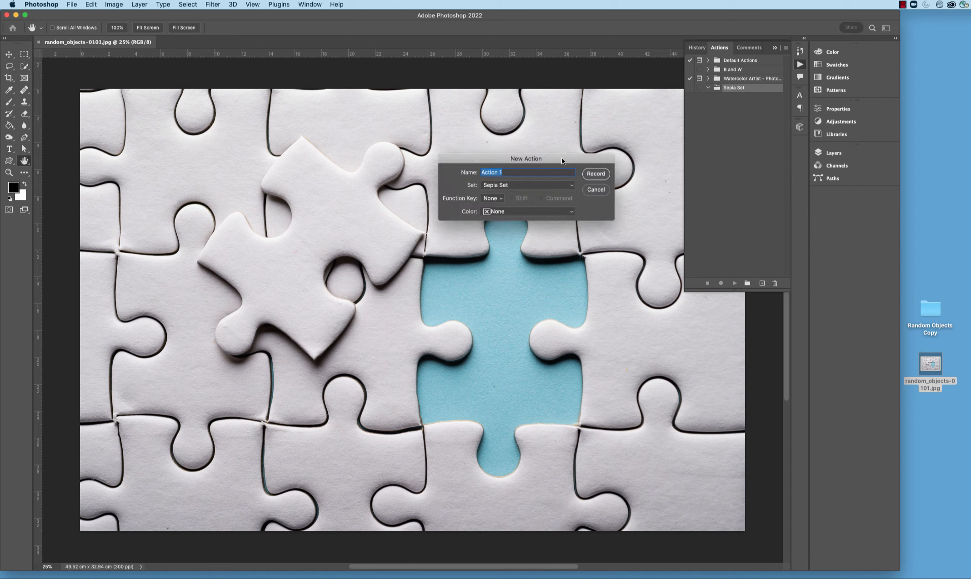
{"action": "left_click_drag", "start_coordinate": [525, 158], "coordinate": [554, 182]}
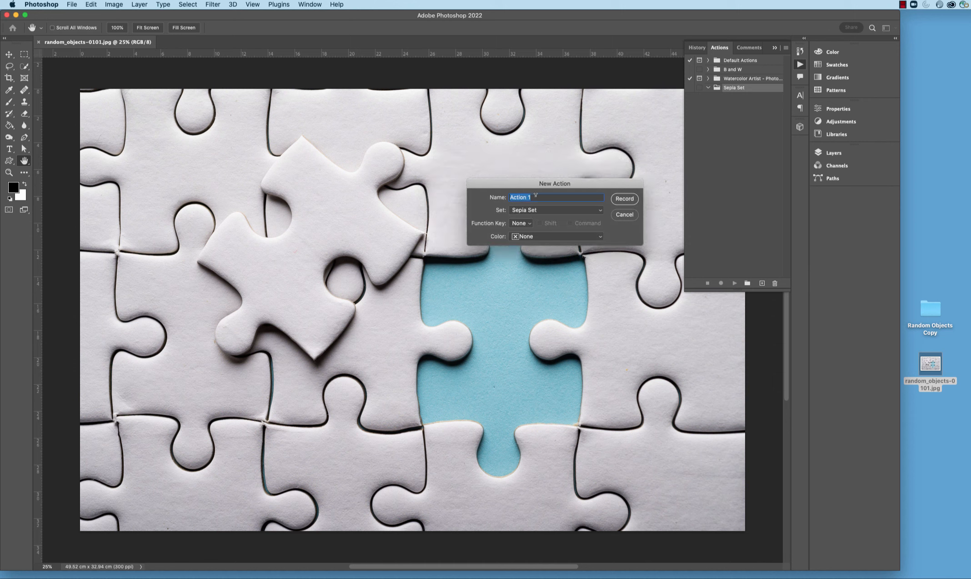
{"action": "type", "text": "Sepia"}
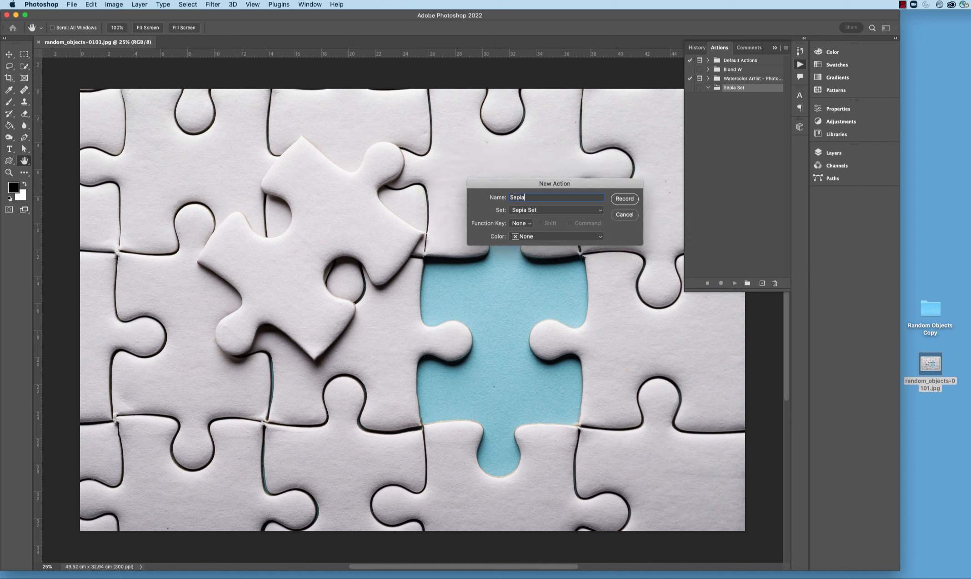
{"action": "type", "text": "Half Tone"}
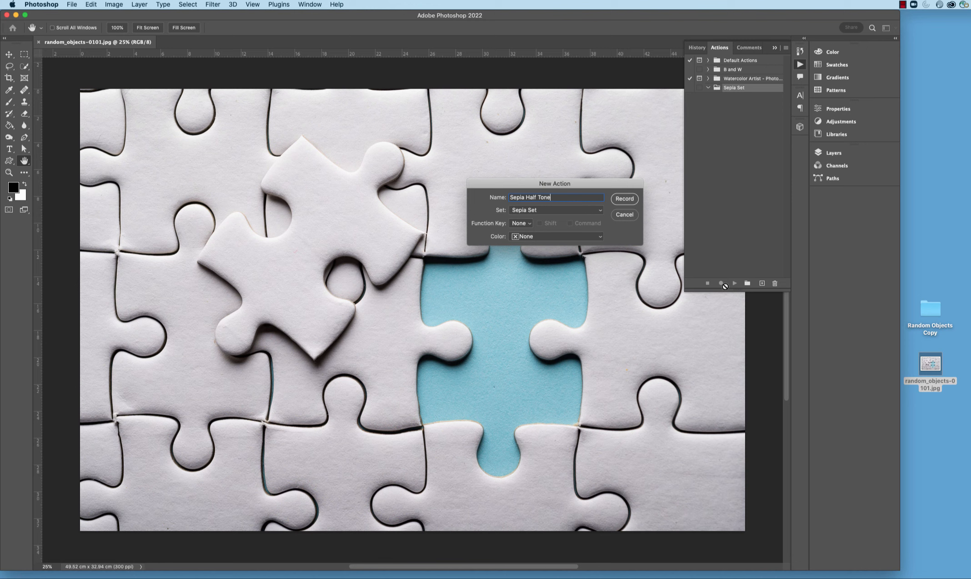
Step: Record a Hue/Saturation colorize step with Hue about +7 and Saturation about +30
{"action": "left_click", "coordinate": [624, 199]}
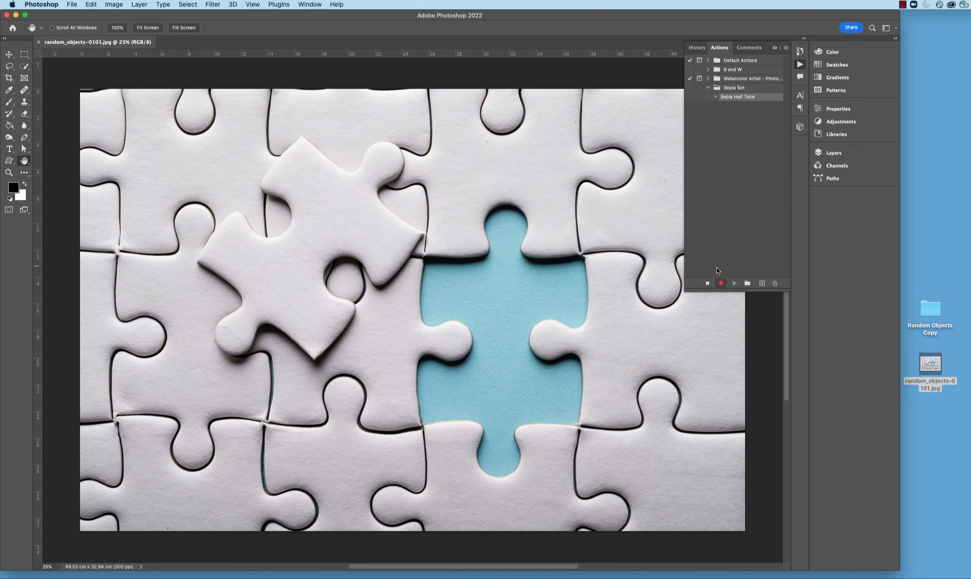
{"action": "mouse_move", "coordinate": [724, 240]}
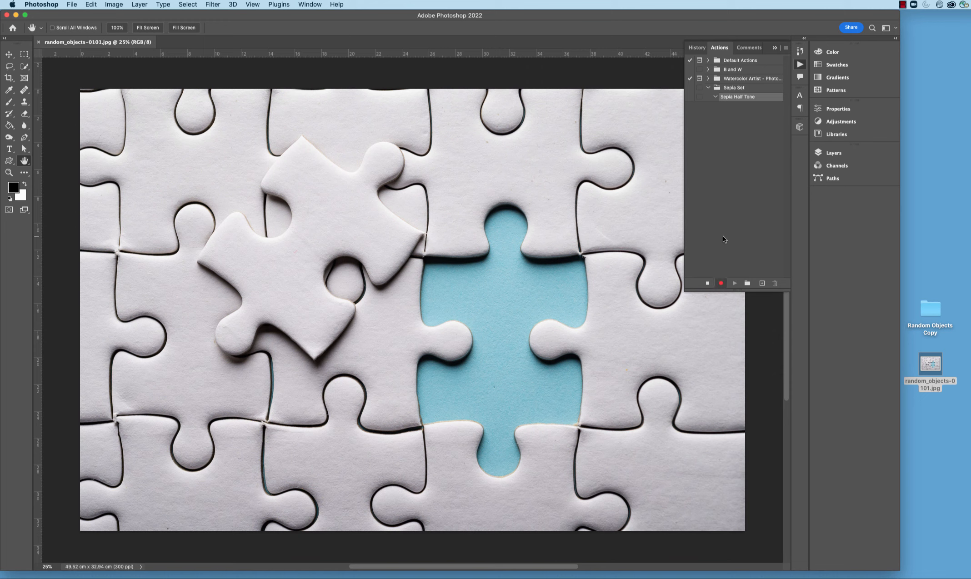
{"action": "mouse_move", "coordinate": [735, 250]}
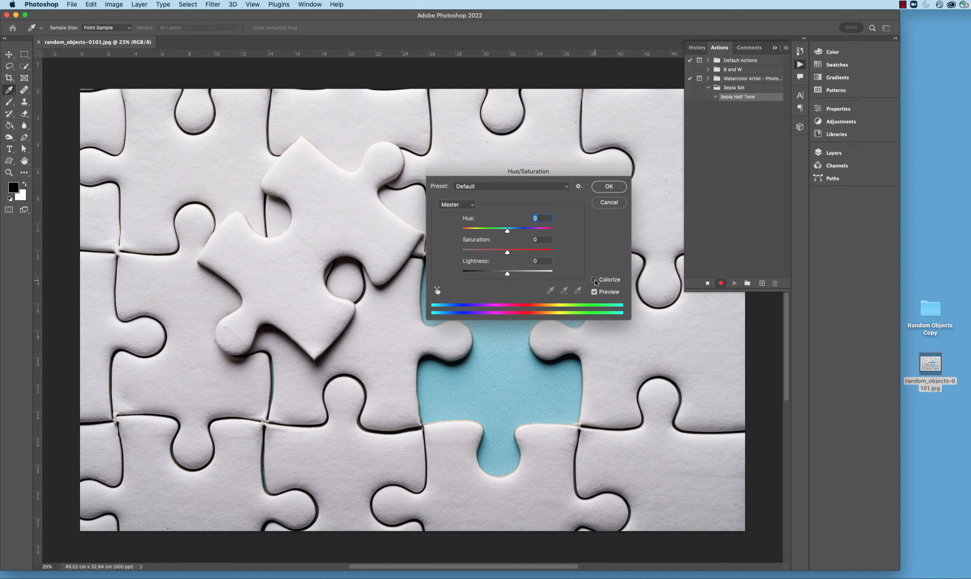
{"action": "left_click", "coordinate": [594, 280]}
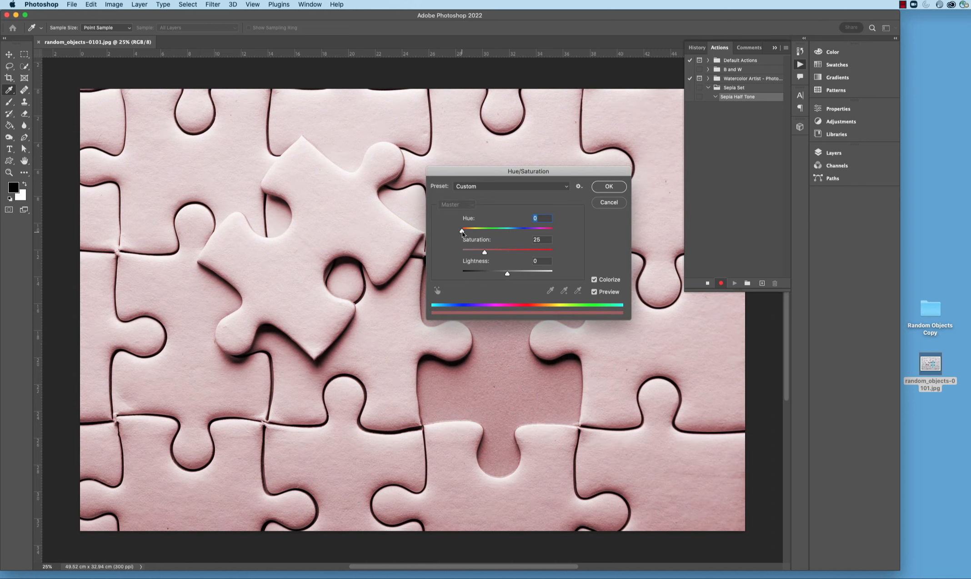
{"action": "left_click_drag", "start_coordinate": [461, 228], "coordinate": [464, 228]}
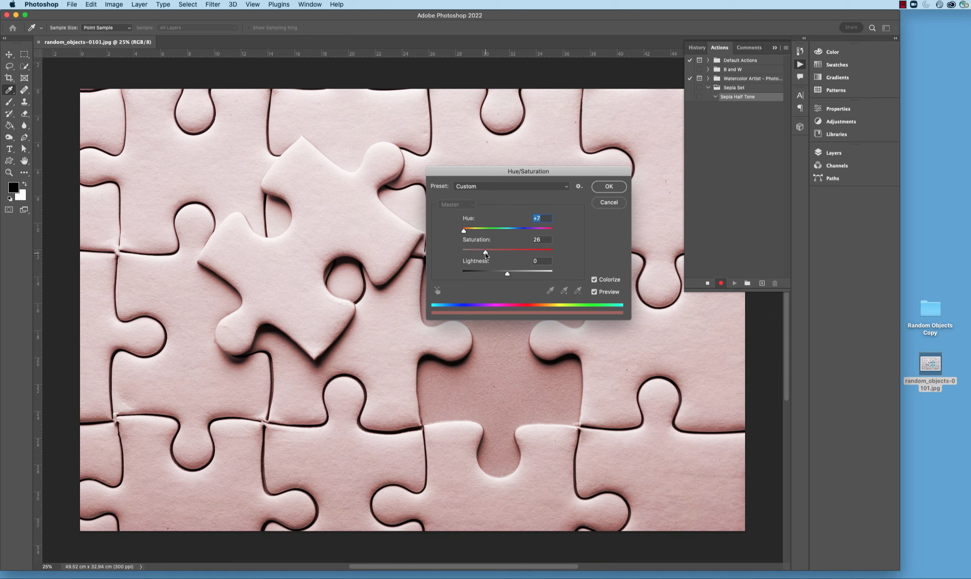
{"action": "left_click_drag", "start_coordinate": [485, 250], "coordinate": [489, 250]}
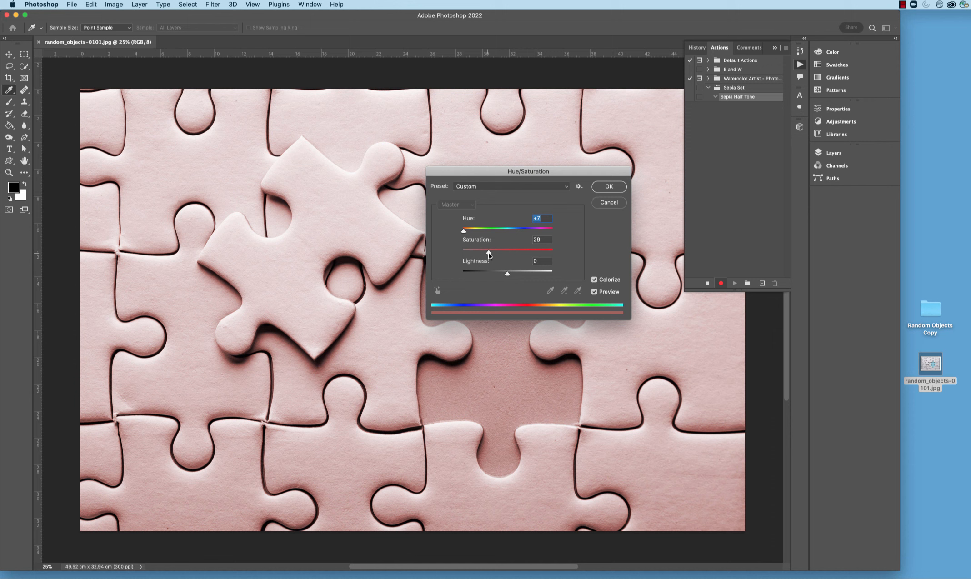
{"action": "left_click_drag", "start_coordinate": [488, 251], "coordinate": [489, 251]}
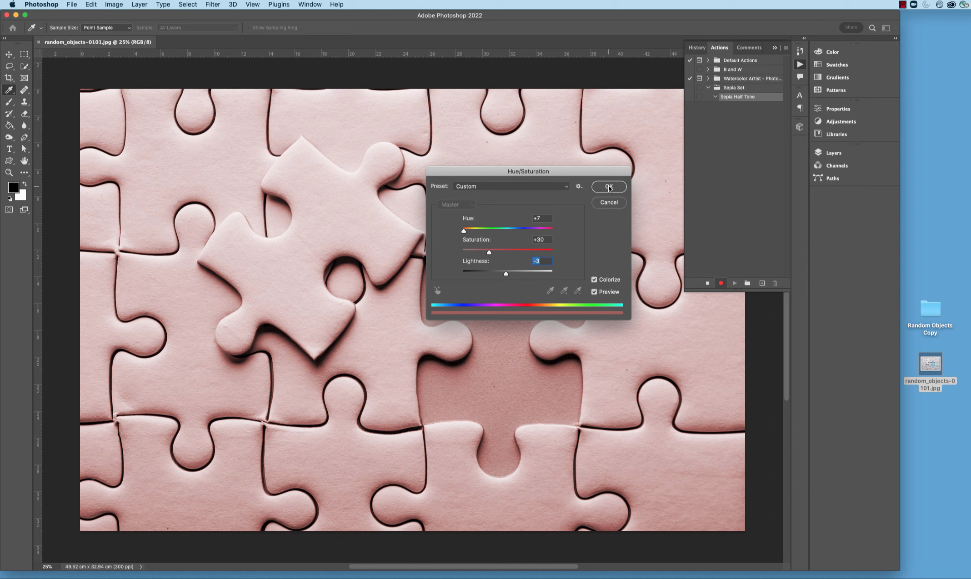
{"action": "left_click", "coordinate": [609, 187]}
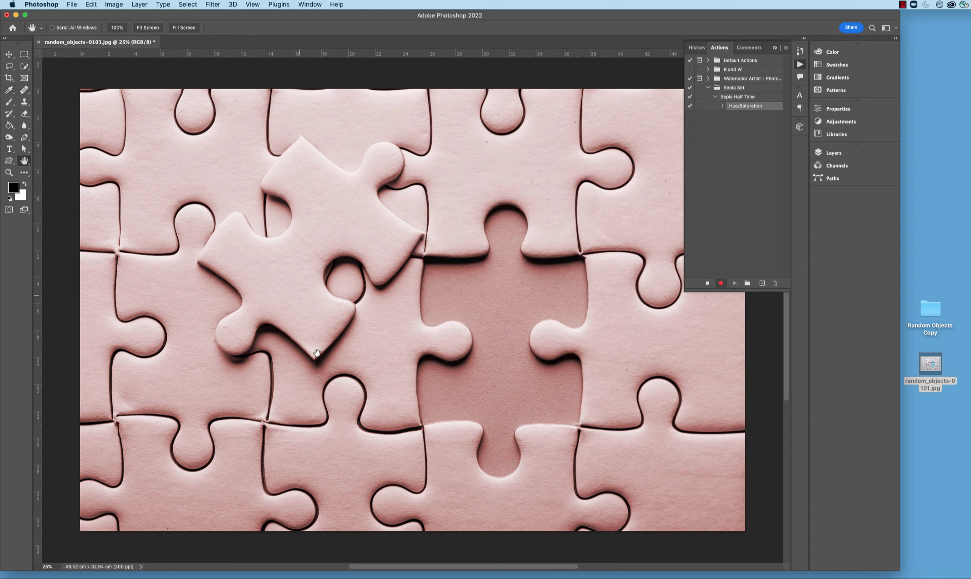
{"action": "mouse_move", "coordinate": [518, 341]}
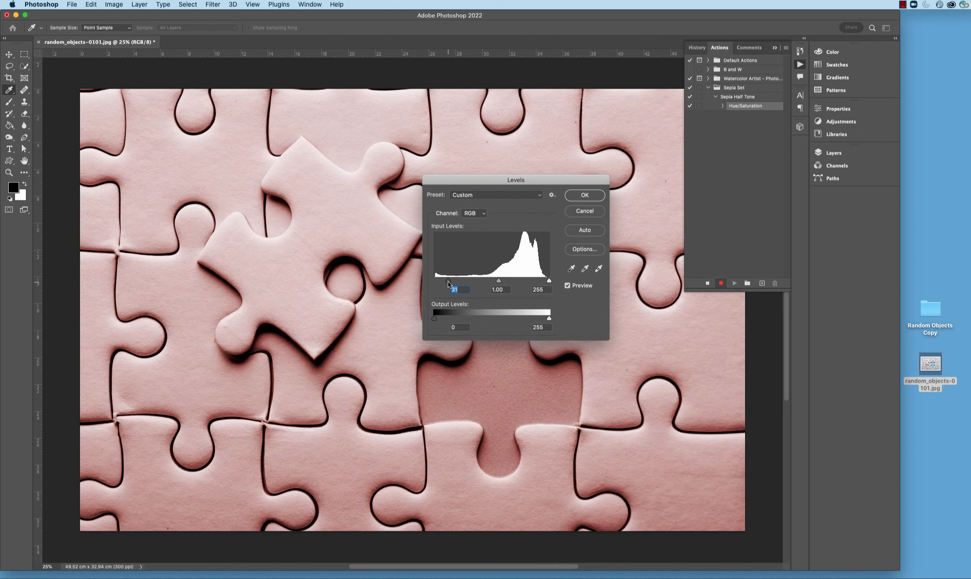
Step: Apply a Levels adjustment with black point 31 and white point 244
{"action": "left_click_drag", "start_coordinate": [548, 281], "coordinate": [546, 281]}
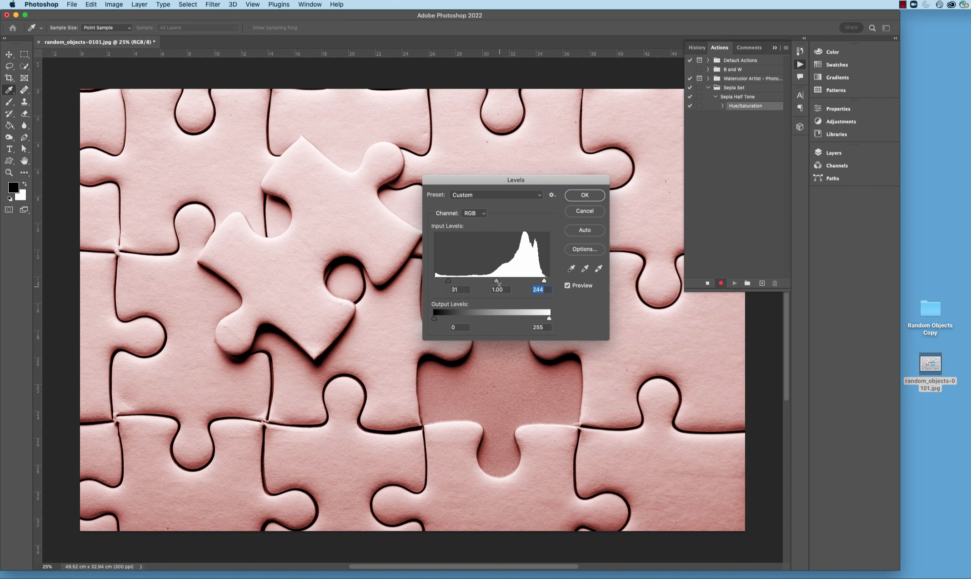
{"action": "left_click_drag", "start_coordinate": [497, 281], "coordinate": [503, 281]}
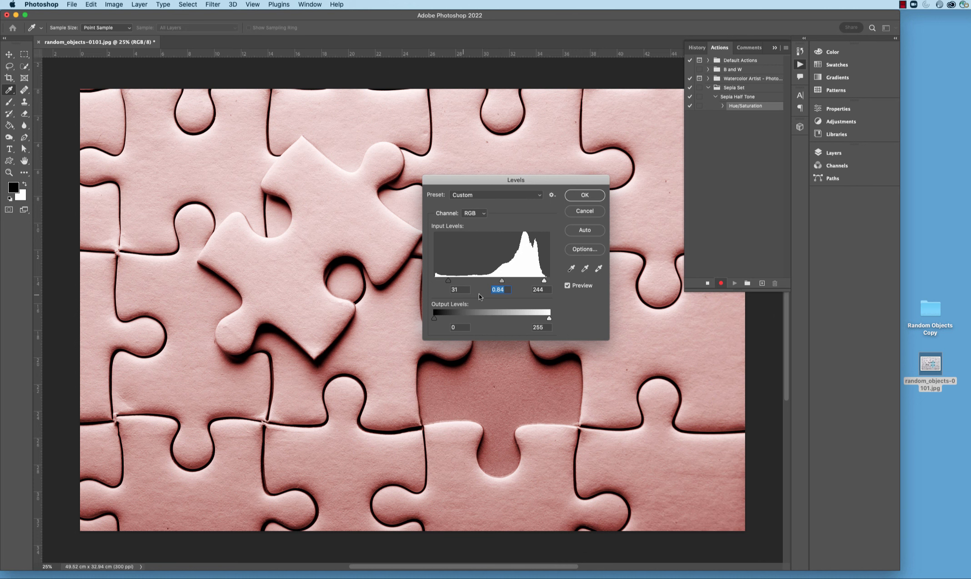
{"action": "mouse_move", "coordinate": [537, 298]}
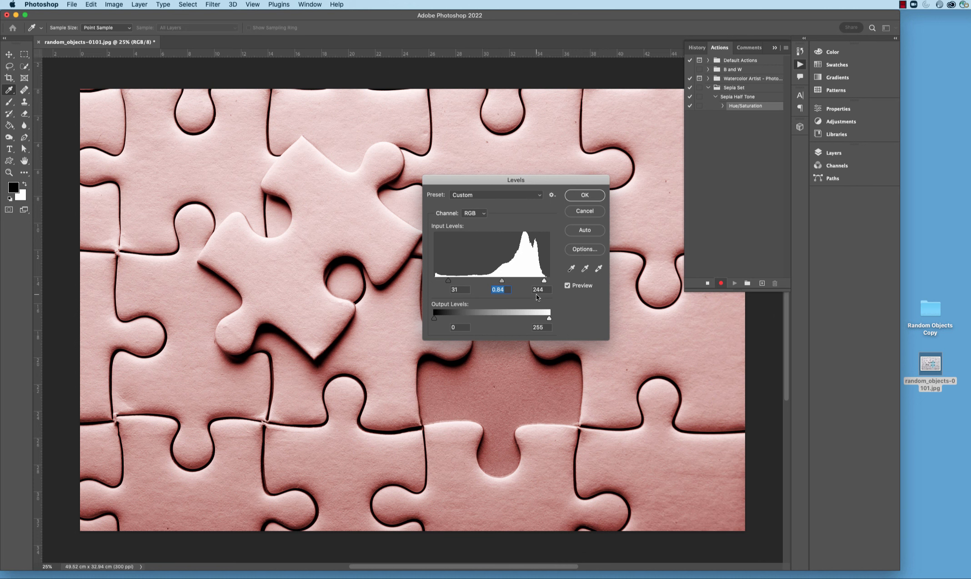
{"action": "mouse_move", "coordinate": [585, 207]}
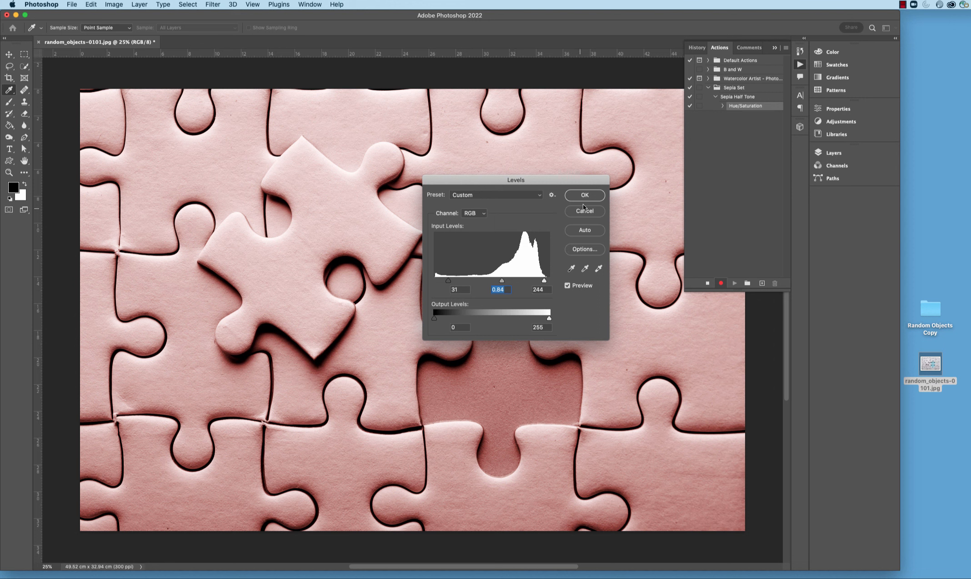
{"action": "left_click", "coordinate": [584, 195]}
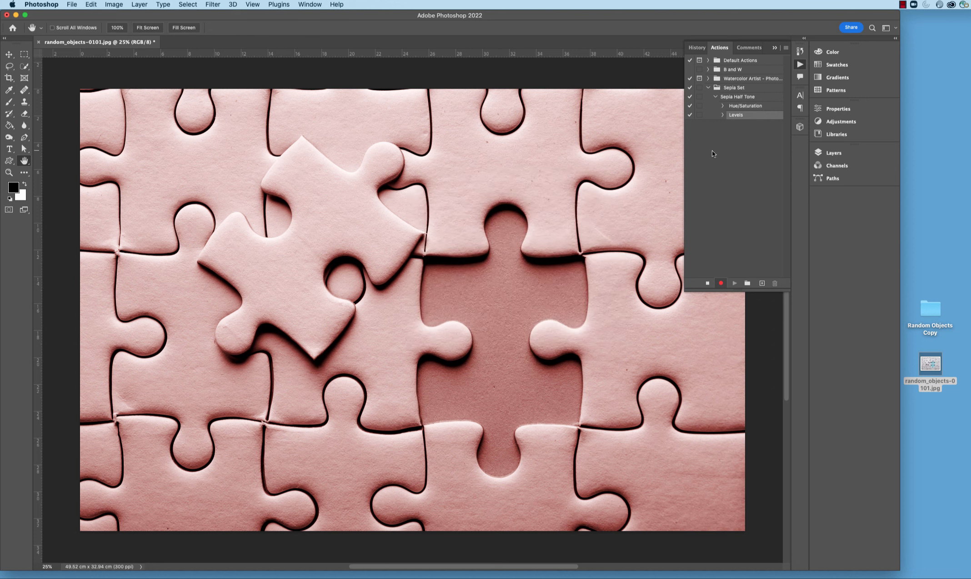
Step: Review the recorded Levels and Hue/Saturation settings, then collapse them
{"action": "left_click", "coordinate": [723, 116]}
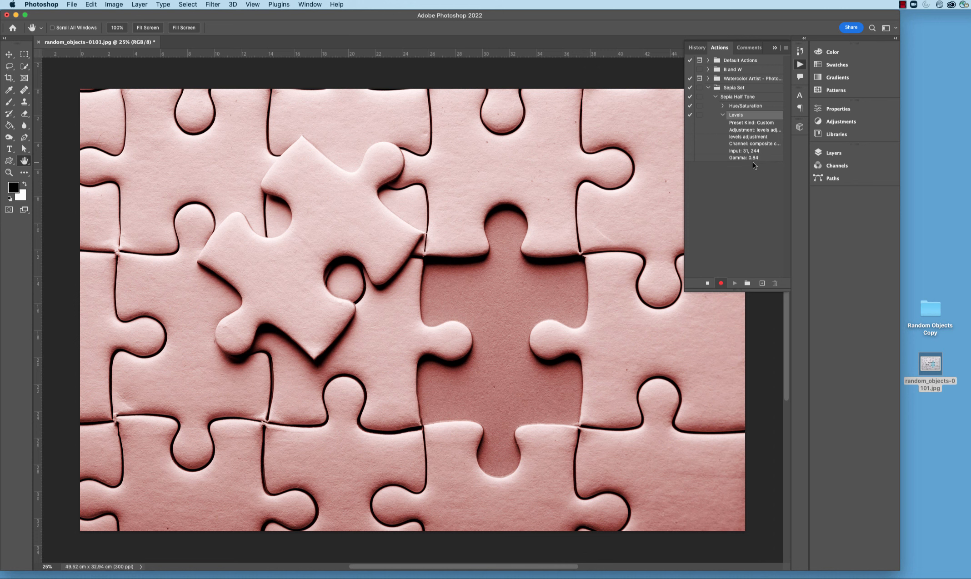
{"action": "mouse_move", "coordinate": [753, 165]}
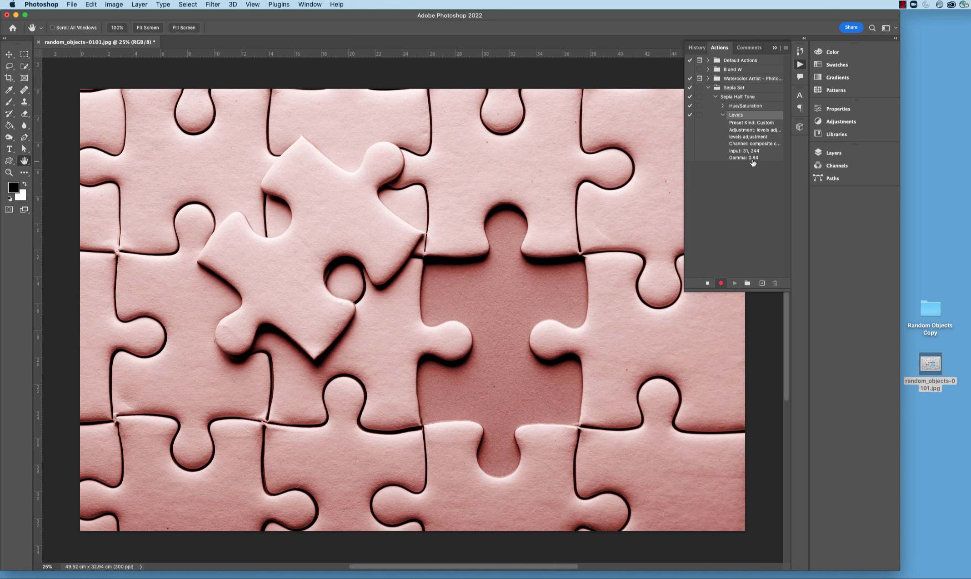
{"action": "left_click", "coordinate": [723, 105]}
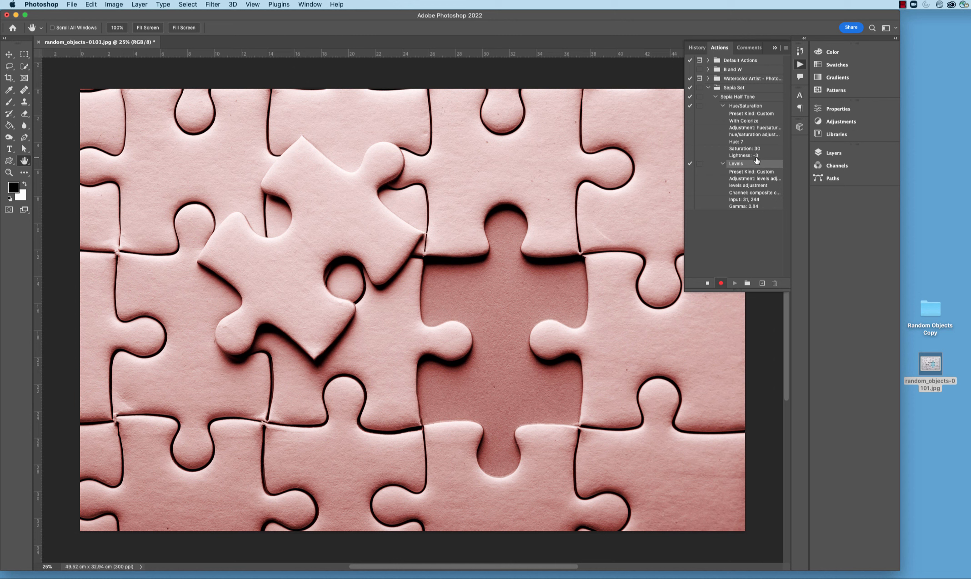
{"action": "left_click", "coordinate": [723, 164]}
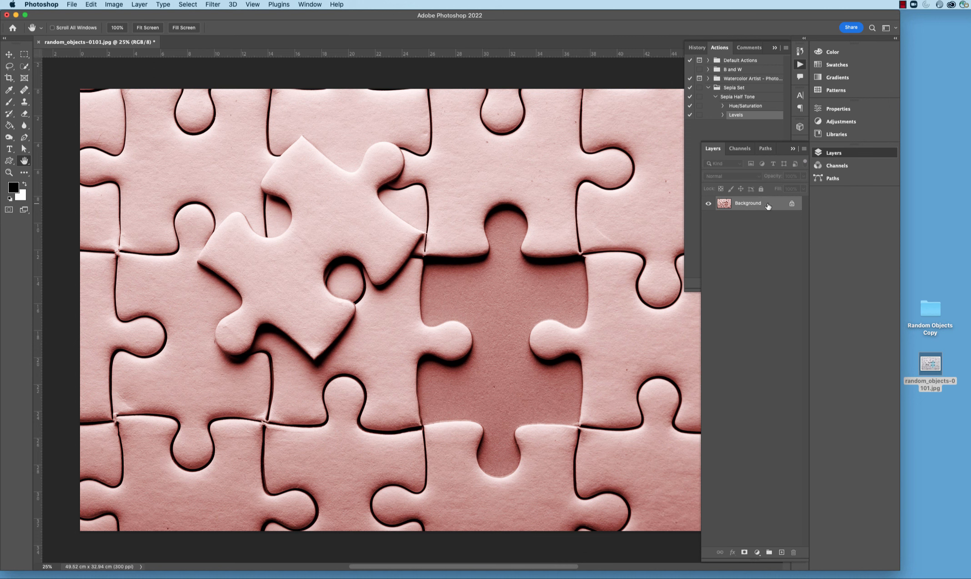
{"action": "mouse_move", "coordinate": [772, 205]}
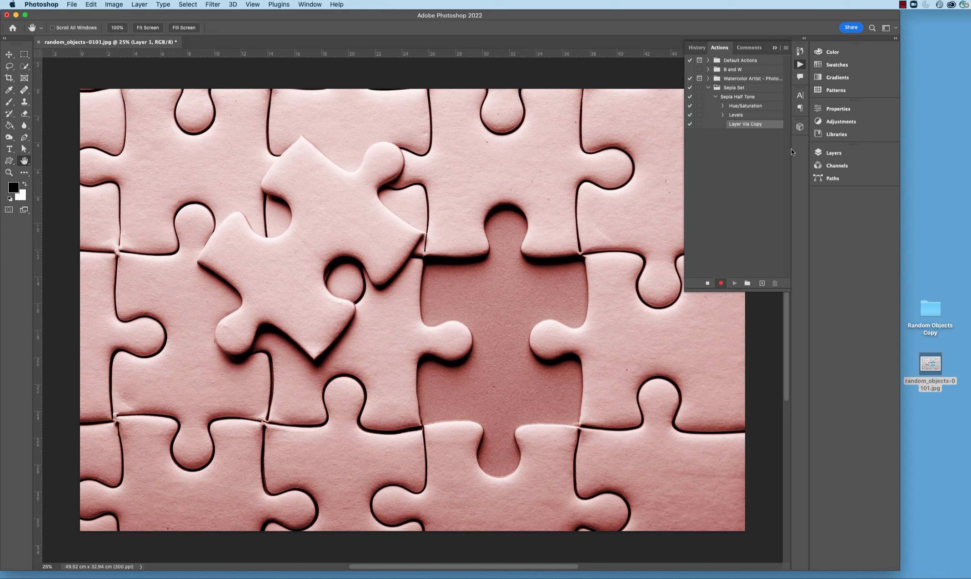
{"action": "mouse_move", "coordinate": [356, 111]}
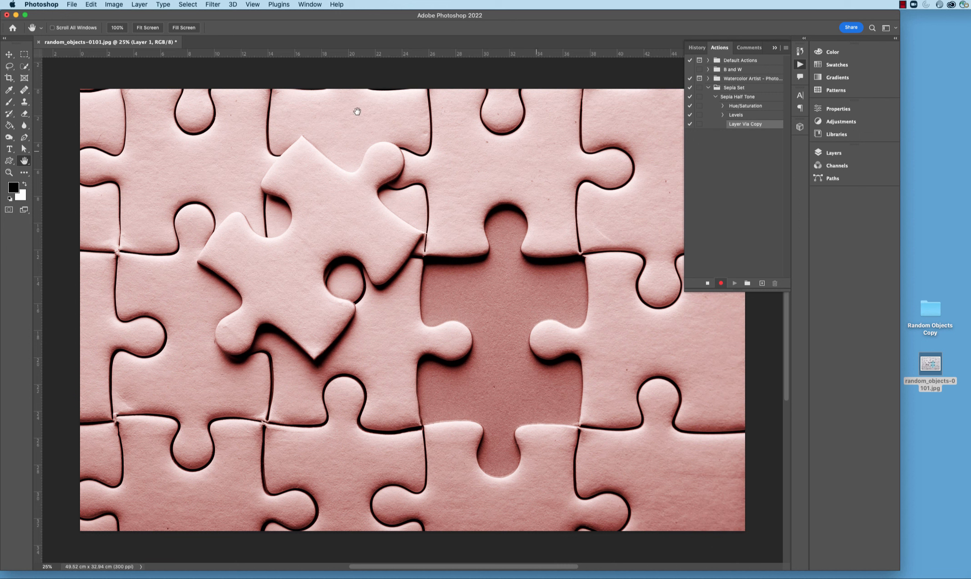
Step: Apply Halftone Pattern with a Reticulation effect layer stacked on top via Filter Gallery
{"action": "left_click", "coordinate": [213, 5]}
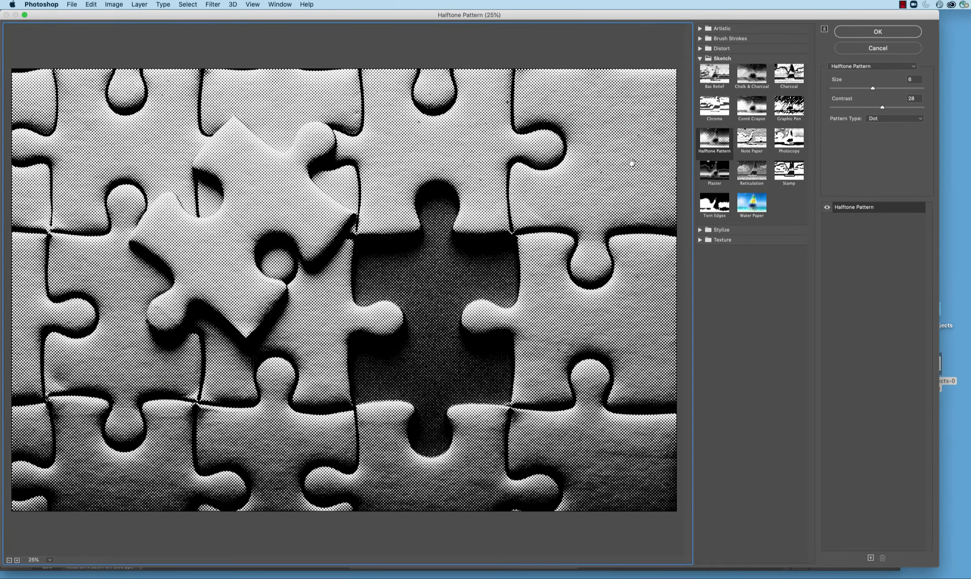
{"action": "mouse_move", "coordinate": [845, 228]}
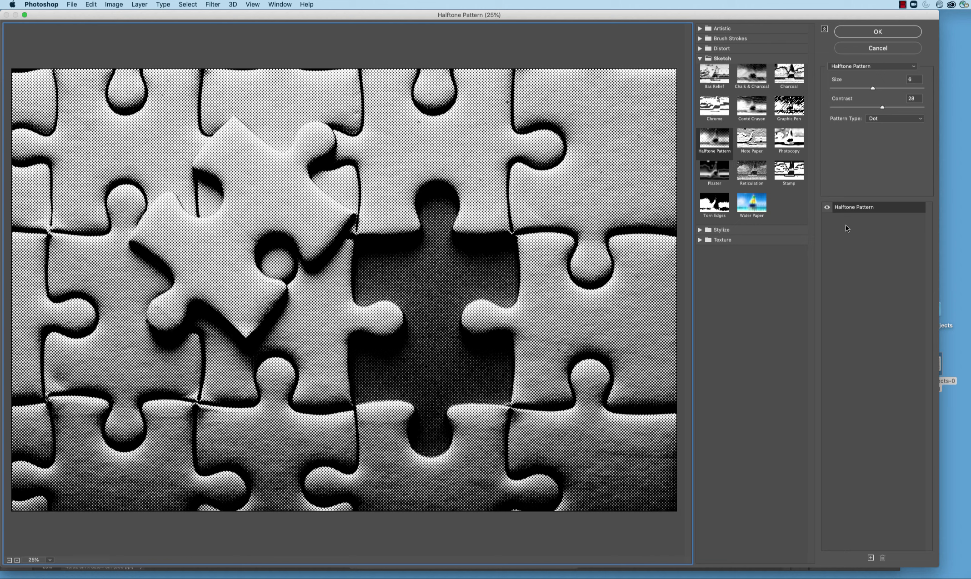
{"action": "mouse_move", "coordinate": [758, 185]}
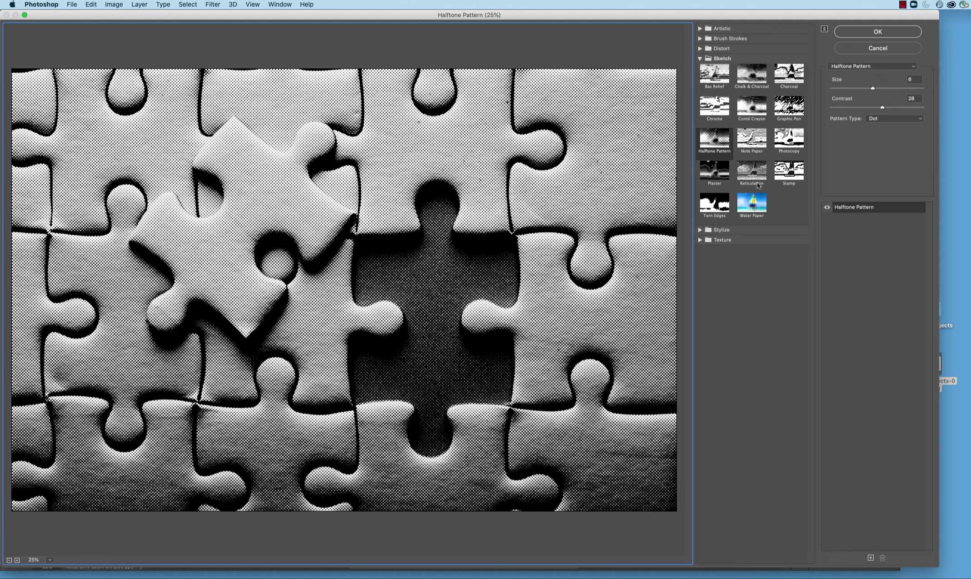
{"action": "left_click", "coordinate": [751, 172]}
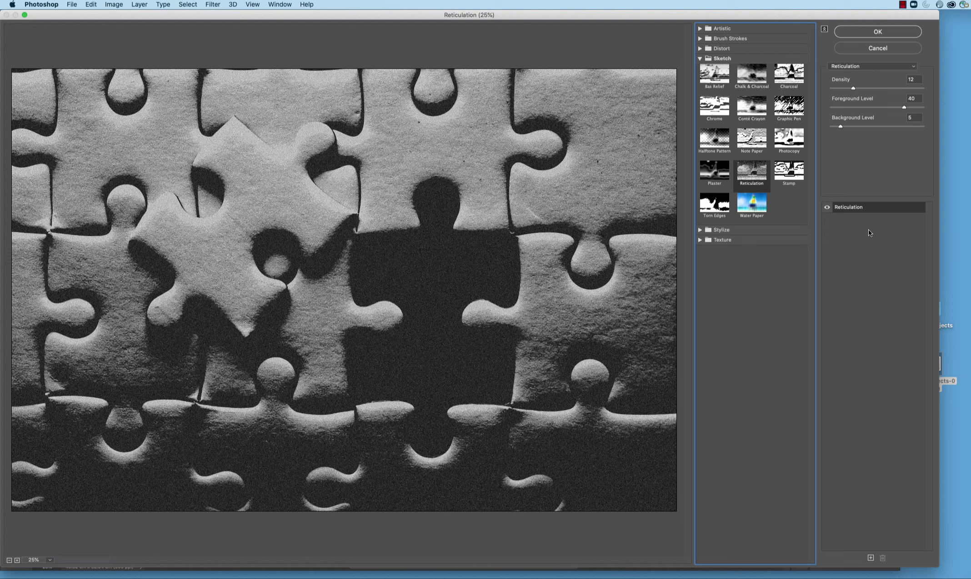
{"action": "left_click", "coordinate": [714, 137]}
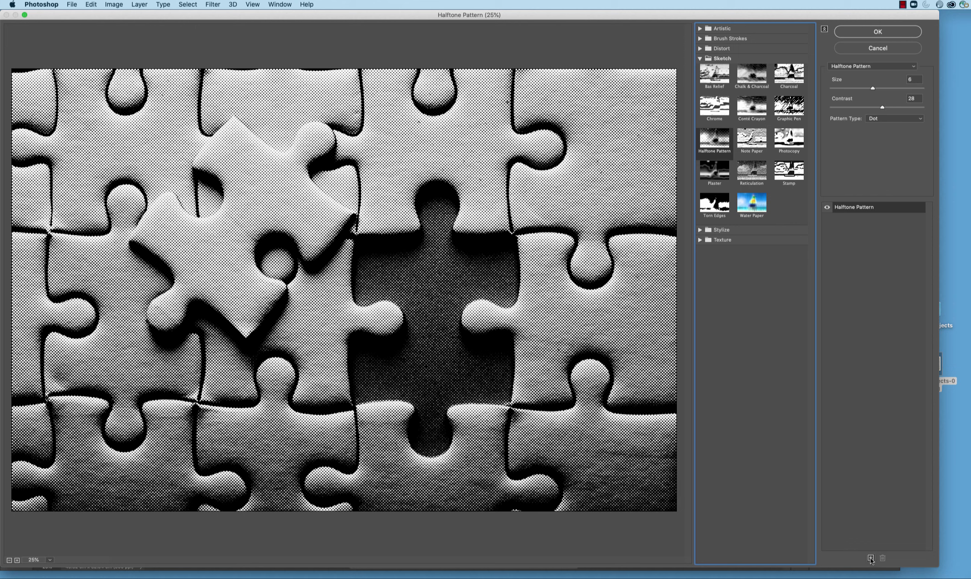
{"action": "left_click", "coordinate": [871, 559]}
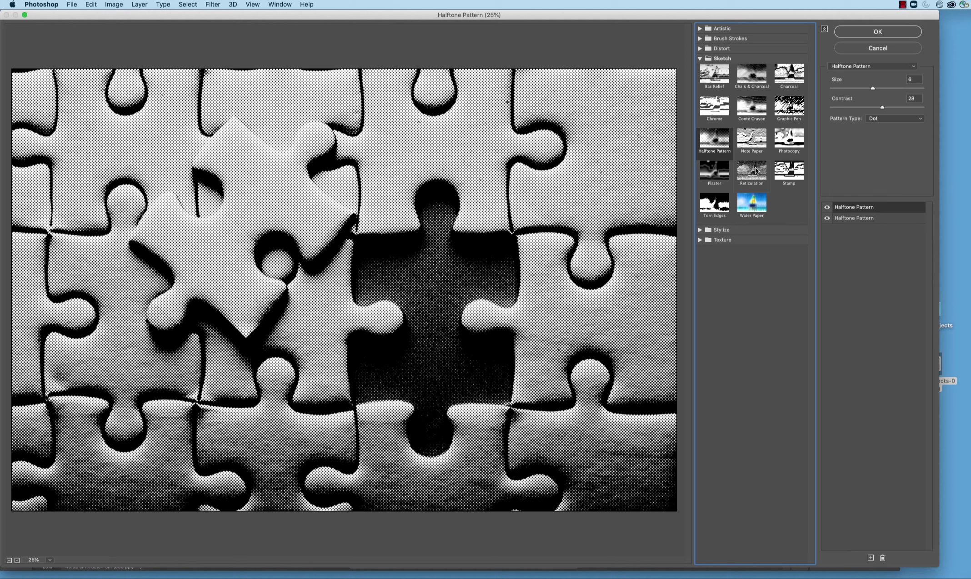
{"action": "left_click", "coordinate": [751, 172]}
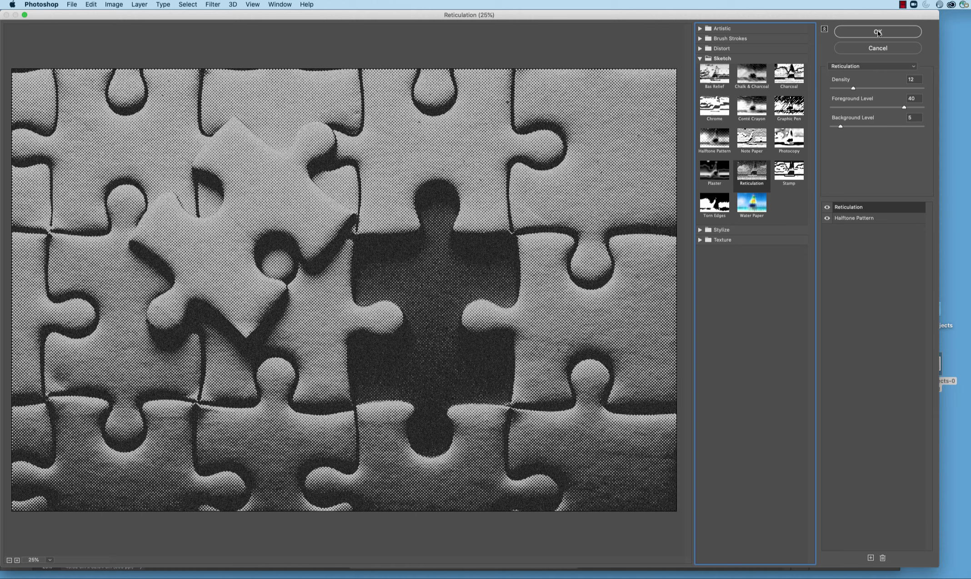
{"action": "left_click", "coordinate": [876, 32]}
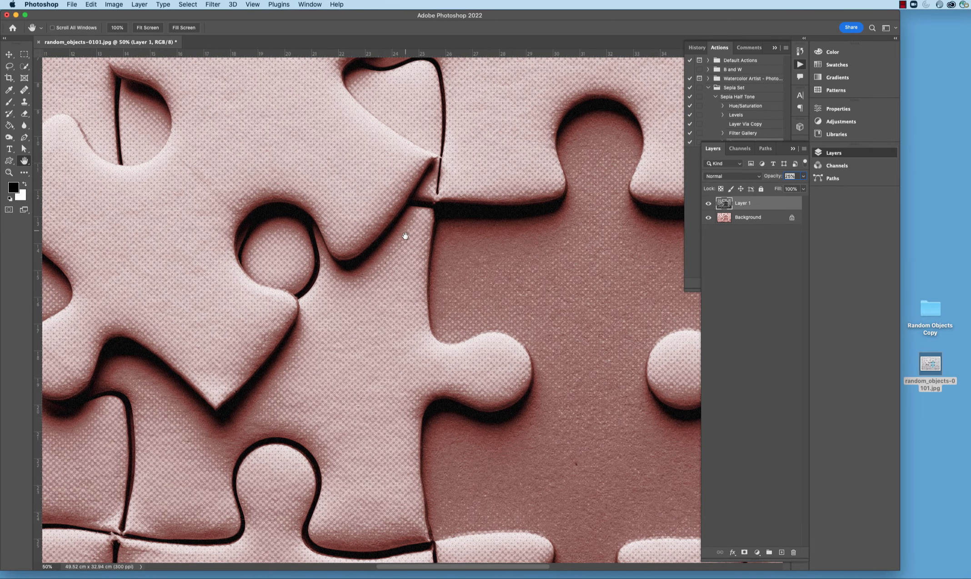
{"action": "mouse_move", "coordinate": [633, 305]}
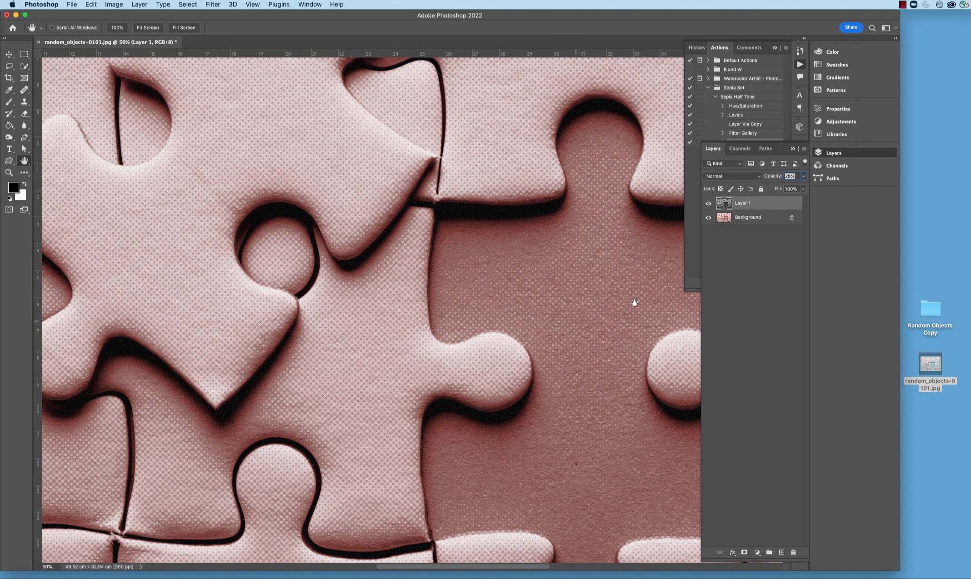
{"action": "mouse_move", "coordinate": [522, 176]}
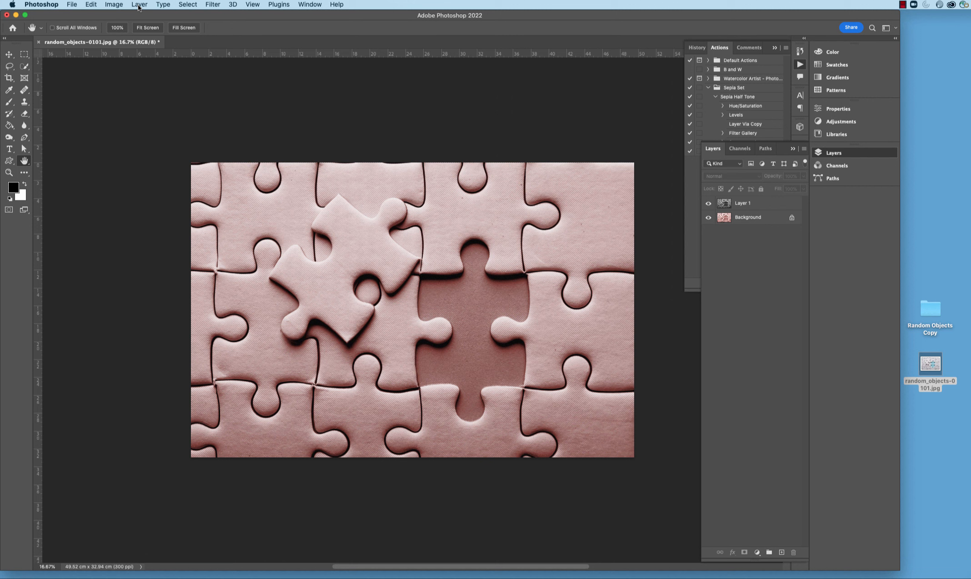
Step: Flatten all layers into a single image via Layer > Flatten Image
{"action": "left_click", "coordinate": [139, 5]}
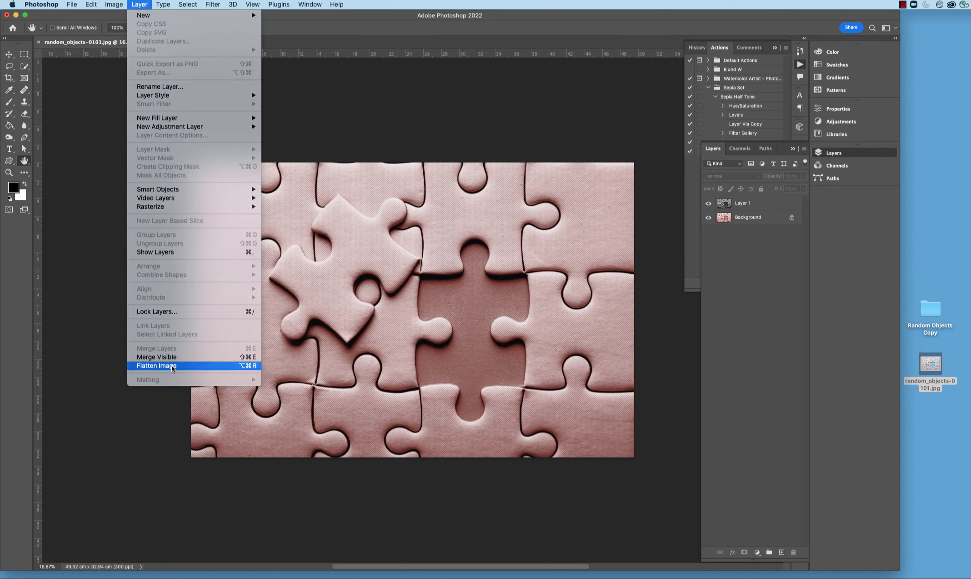
{"action": "left_click", "coordinate": [156, 367]}
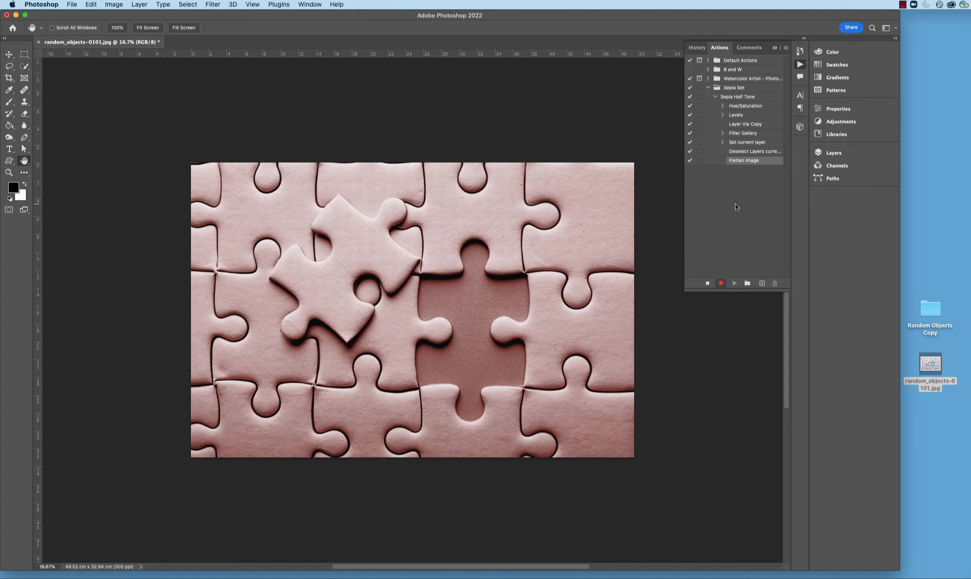
Step: Save the photo as a maximum-quality JPEG and collapse Sepia Set after recording stops
{"action": "left_click", "coordinate": [72, 5]}
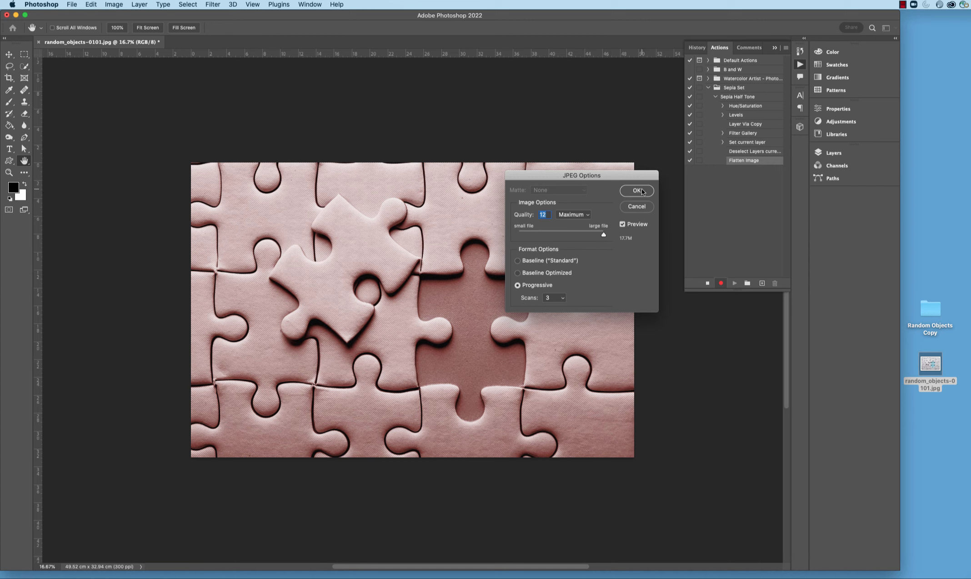
{"action": "left_click", "coordinate": [637, 190]}
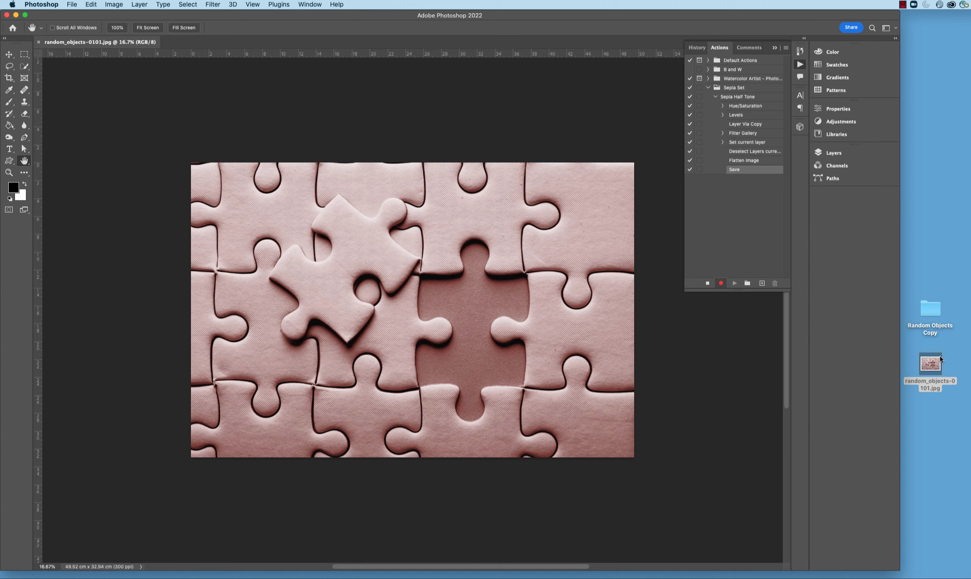
{"action": "mouse_move", "coordinate": [941, 370]}
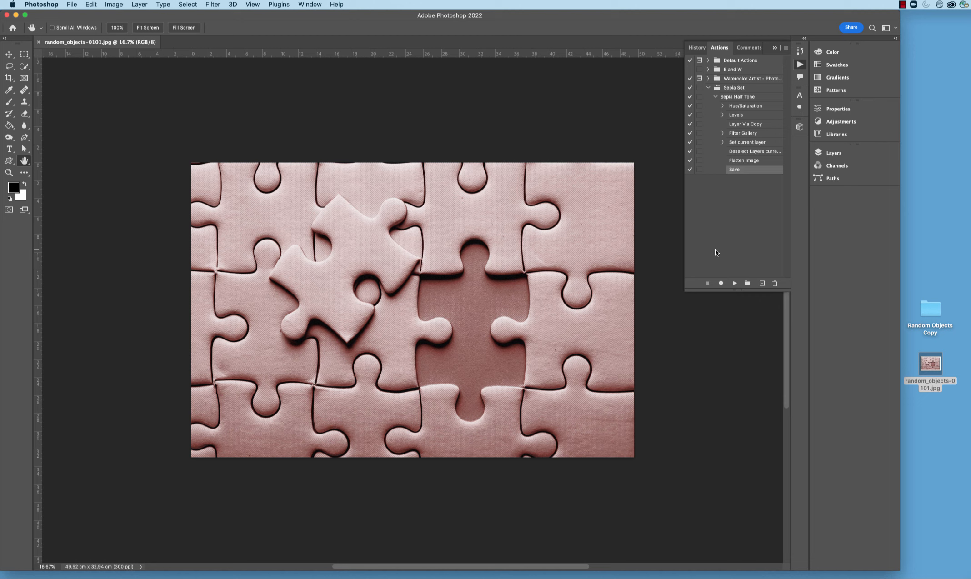
{"action": "mouse_move", "coordinate": [753, 101]}
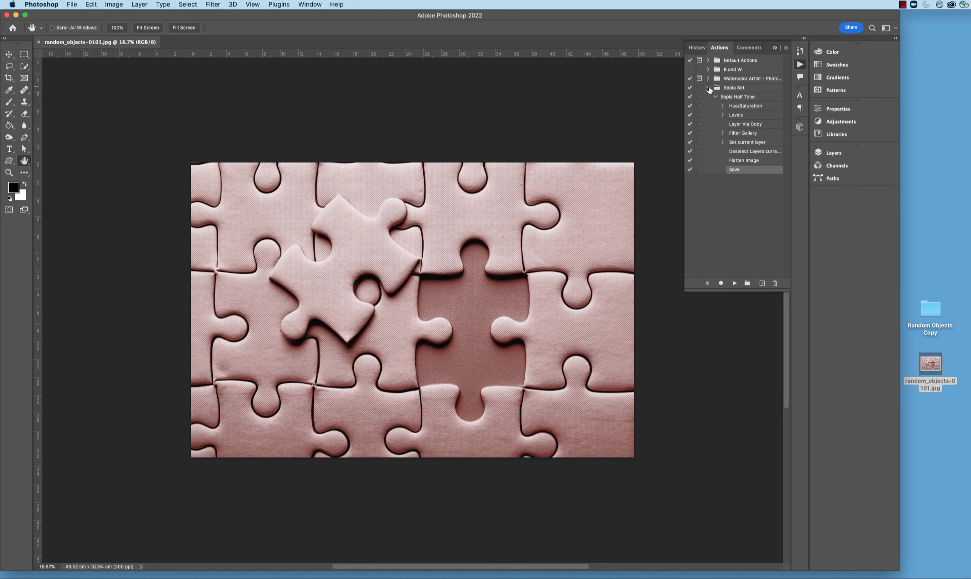
{"action": "left_click", "coordinate": [708, 88]}
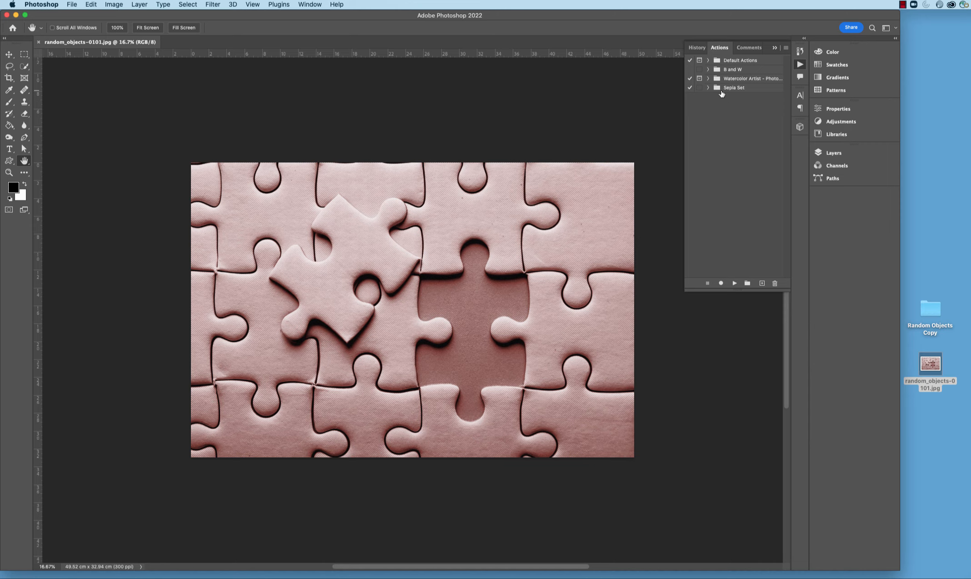
{"action": "mouse_move", "coordinate": [756, 92]}
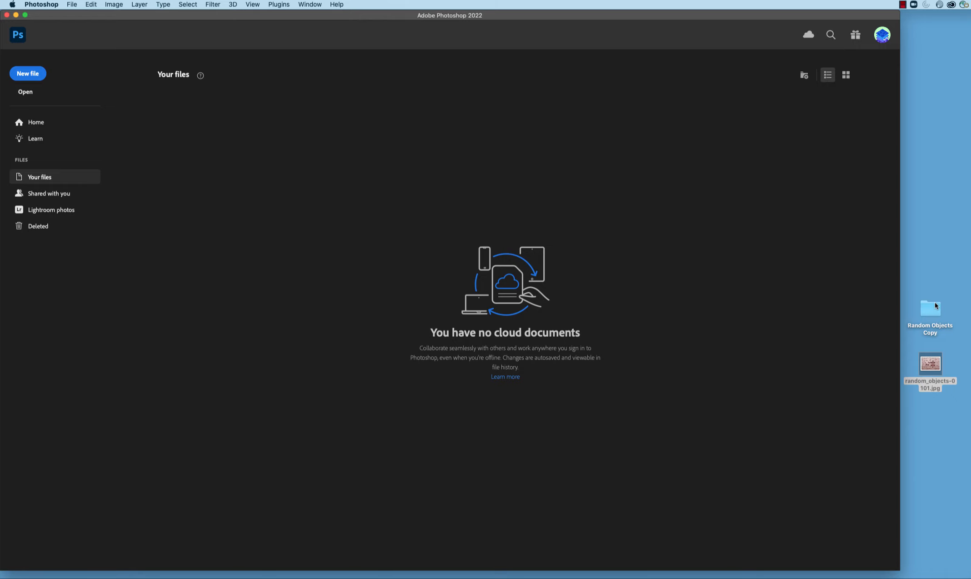
Step: Open the Random Objects Copy folder on the desktop in Finder
{"action": "double_click", "coordinate": [931, 310]}
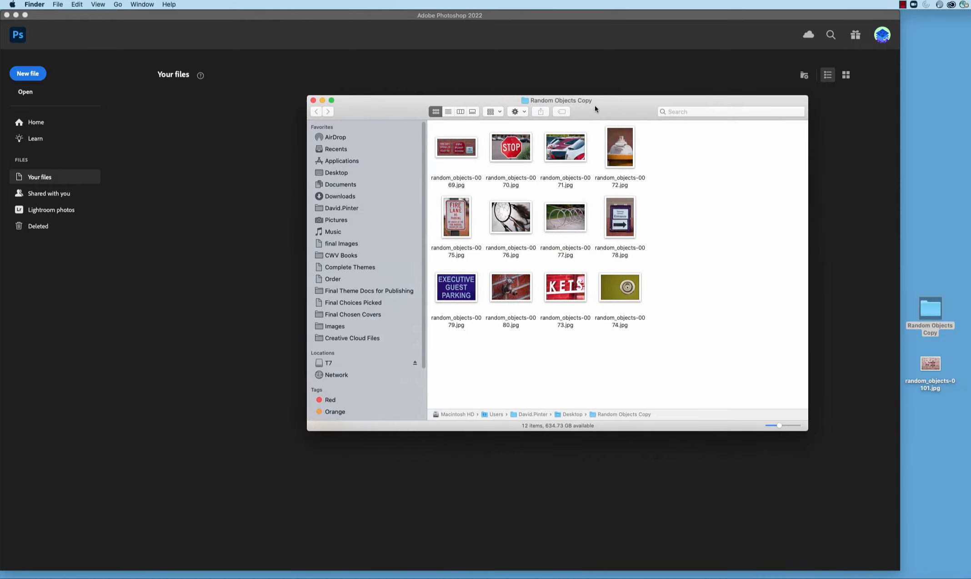
{"action": "mouse_move", "coordinate": [609, 308]}
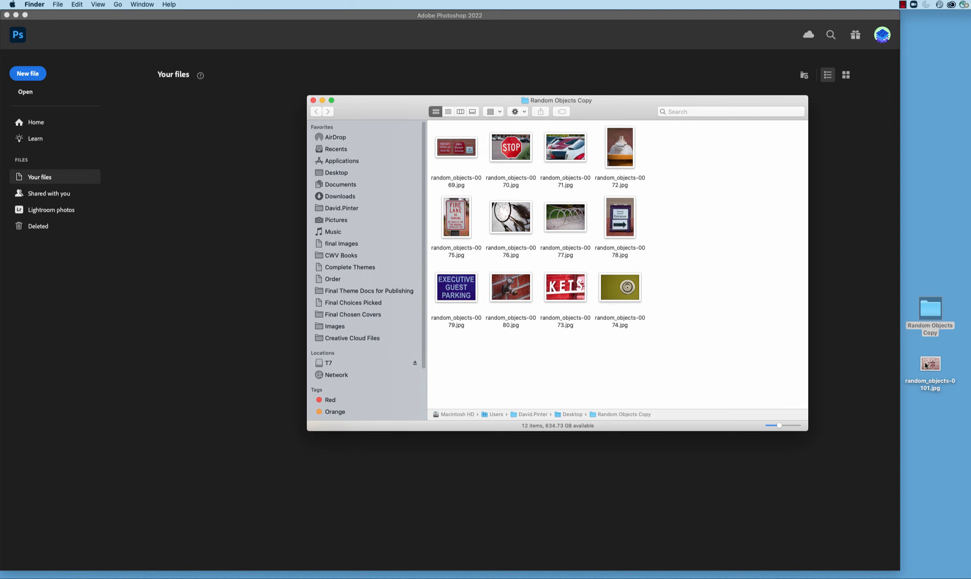
{"action": "mouse_move", "coordinate": [671, 224]}
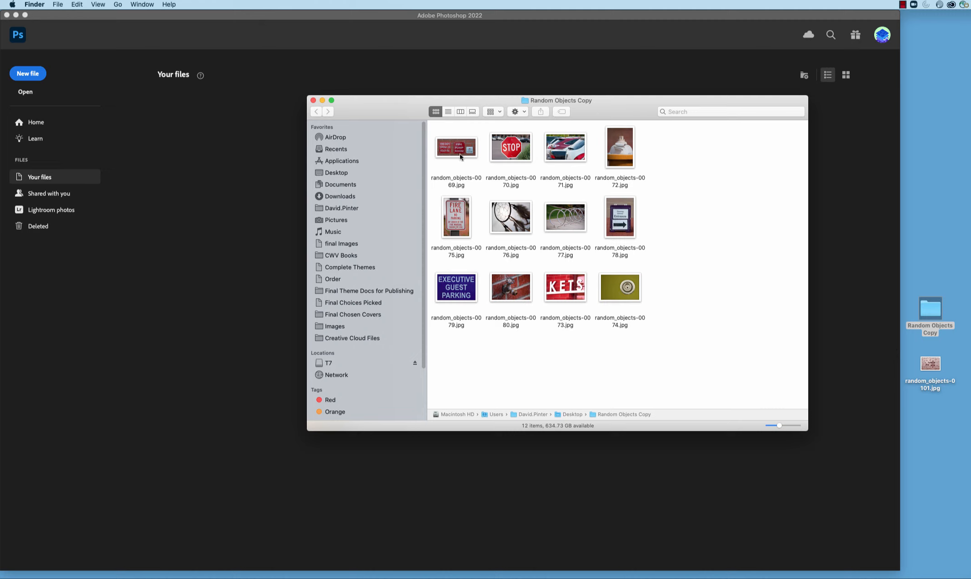
{"action": "mouse_move", "coordinate": [525, 348]}
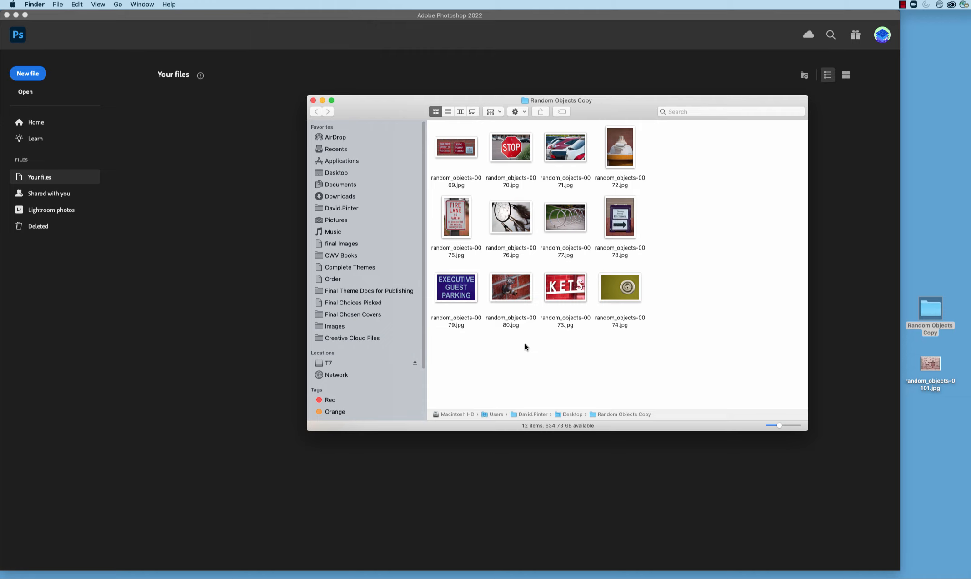
{"action": "mouse_move", "coordinate": [358, 106]}
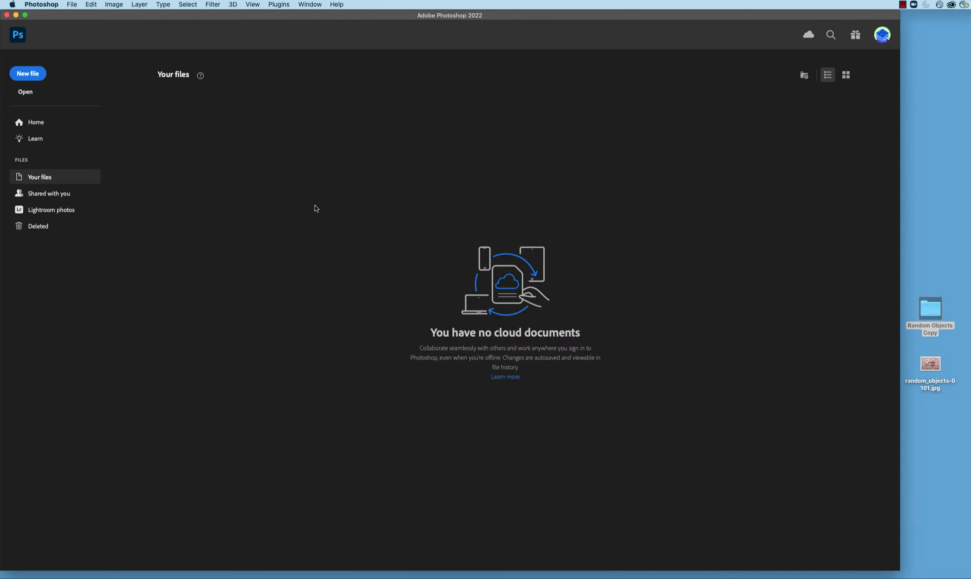
Step: Create a droplet saved as Sepia-Half-Tone.app in Desktop's Random Objects Copy folder
{"action": "left_click", "coordinate": [71, 5]}
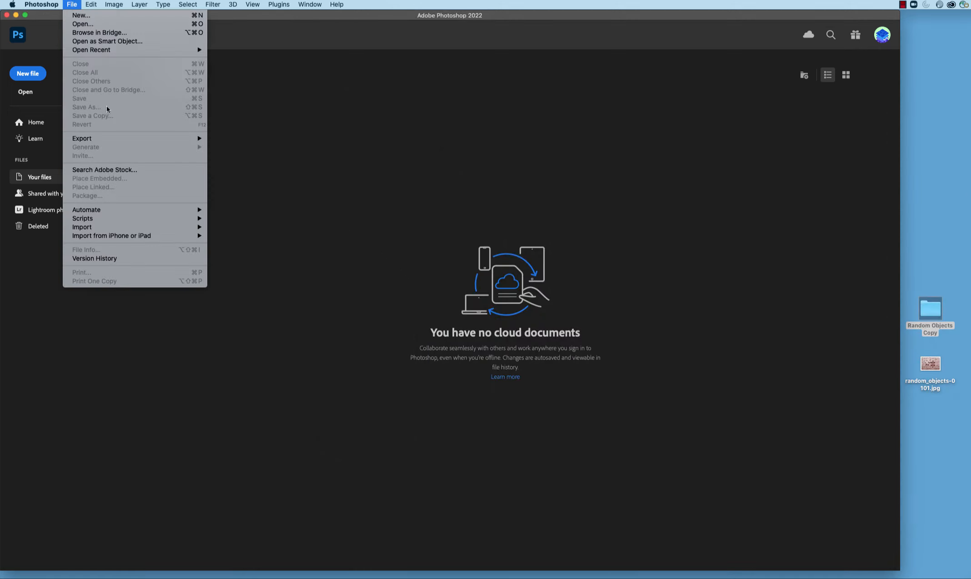
{"action": "mouse_move", "coordinate": [86, 214]}
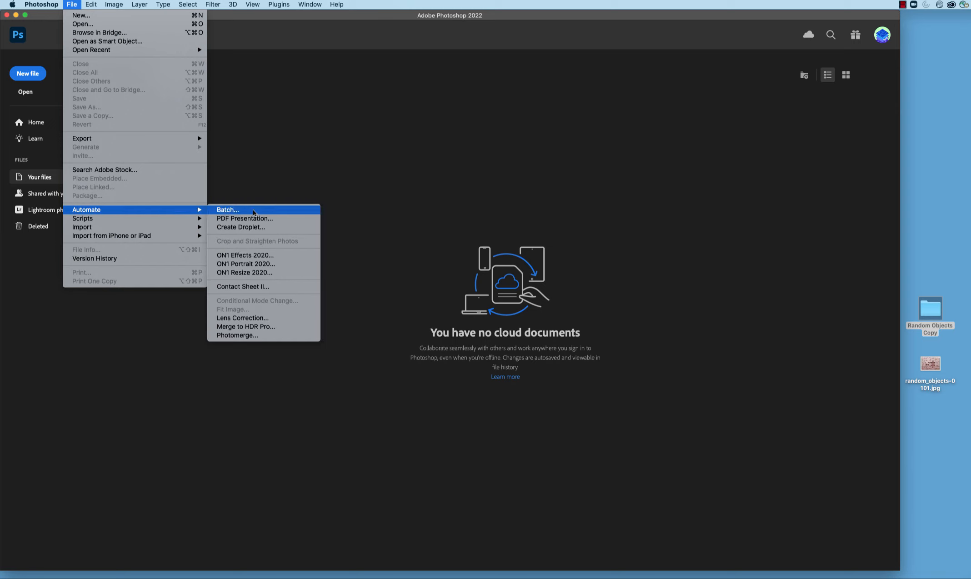
{"action": "mouse_move", "coordinate": [240, 227]}
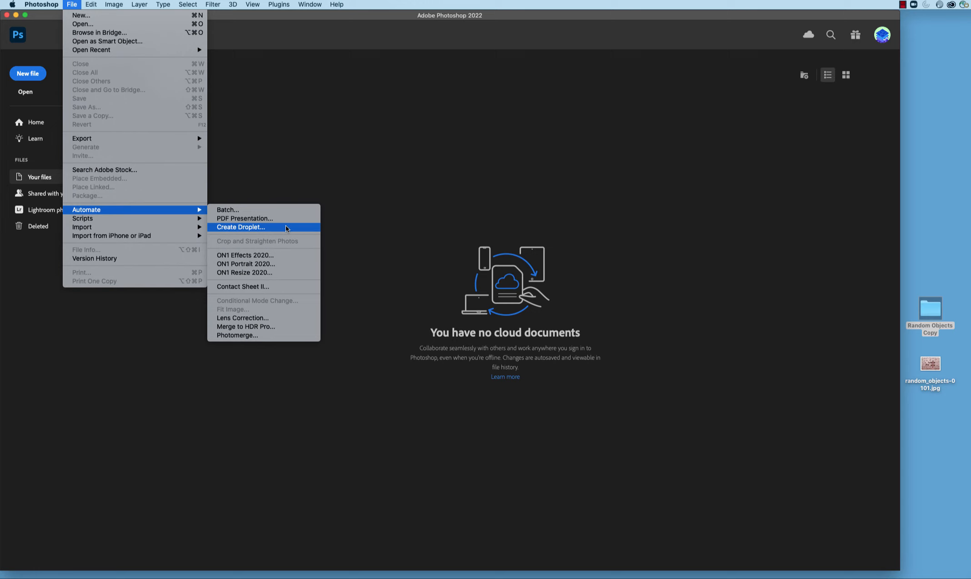
{"action": "left_click", "coordinate": [240, 226]}
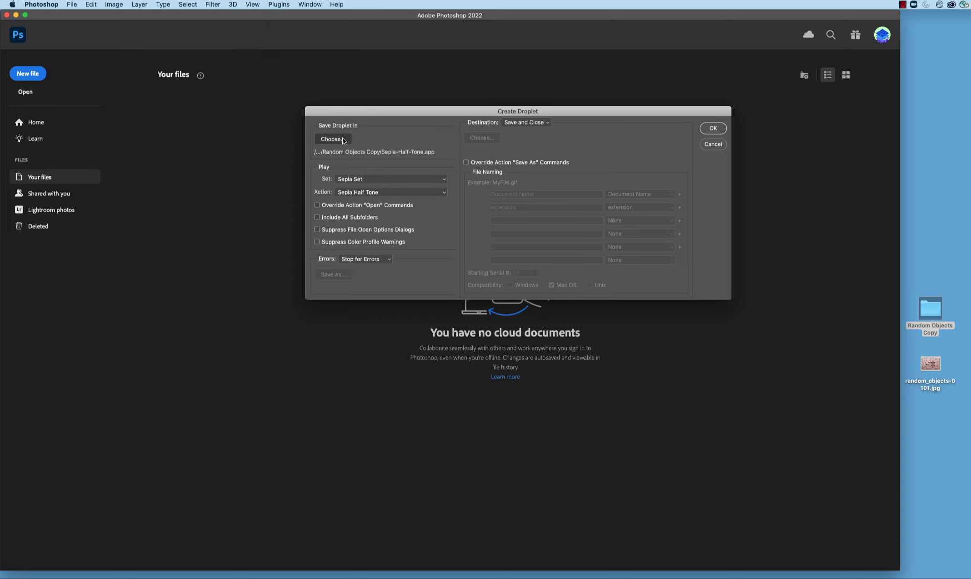
{"action": "left_click", "coordinate": [332, 139]}
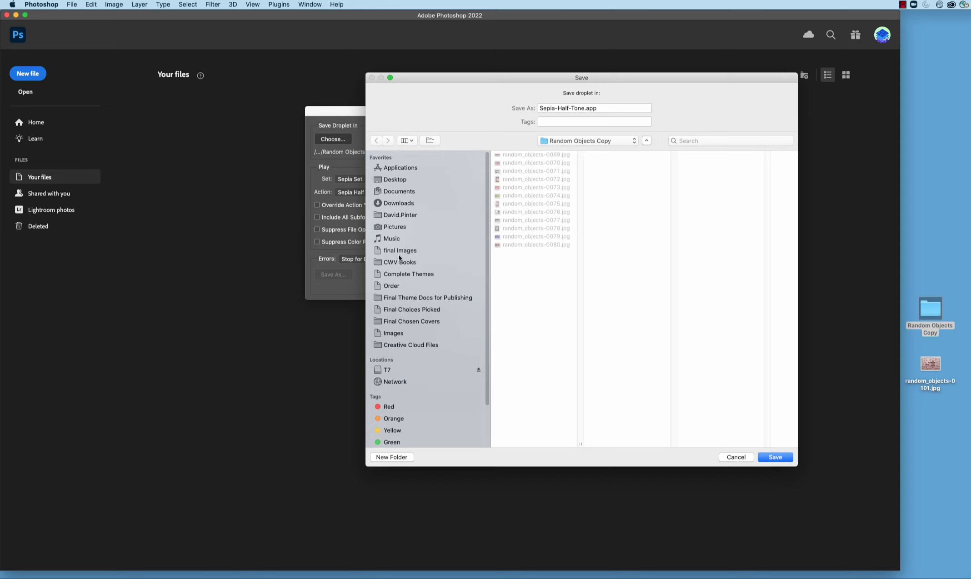
{"action": "left_click", "coordinate": [394, 179]}
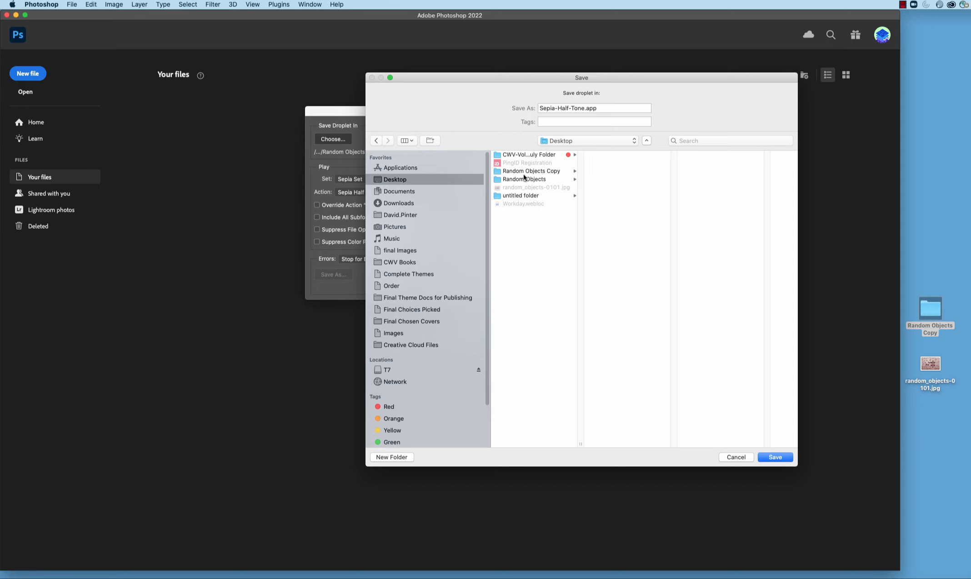
{"action": "left_click", "coordinate": [530, 171]}
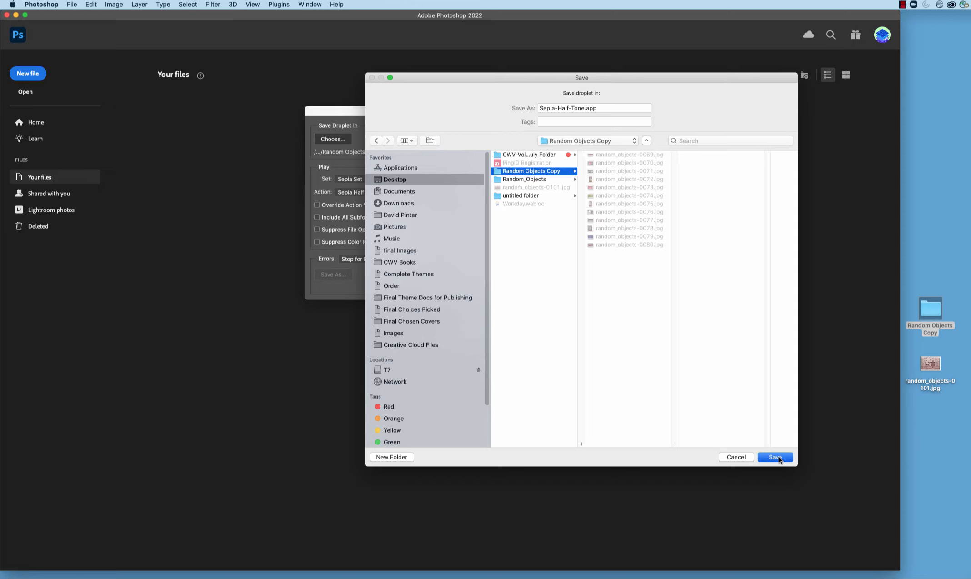
{"action": "left_click", "coordinate": [774, 457]}
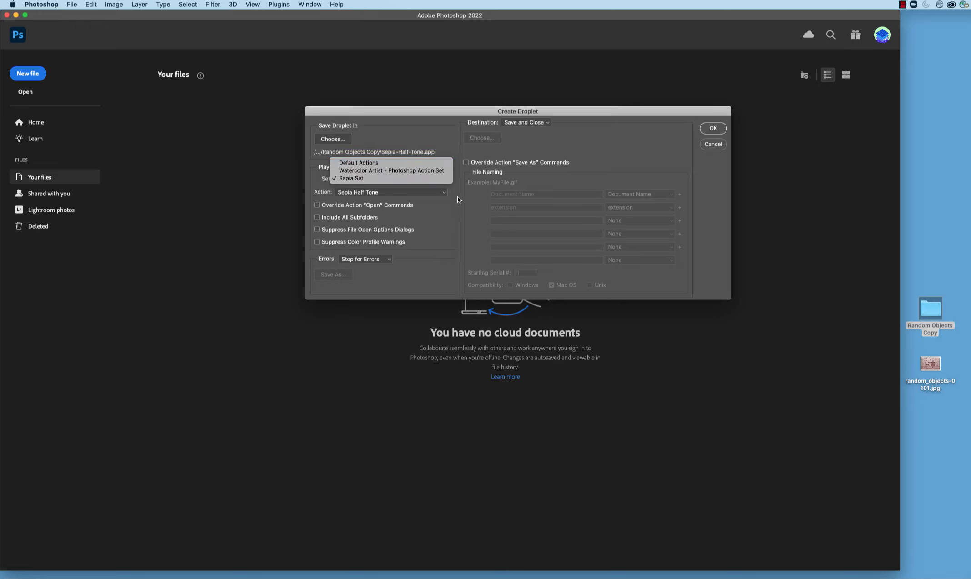
Step: Choose Sepia Set and the Sepia Half Tone action, then create the Sepia-Half-Tone.app droplet
{"action": "left_click", "coordinate": [350, 178]}
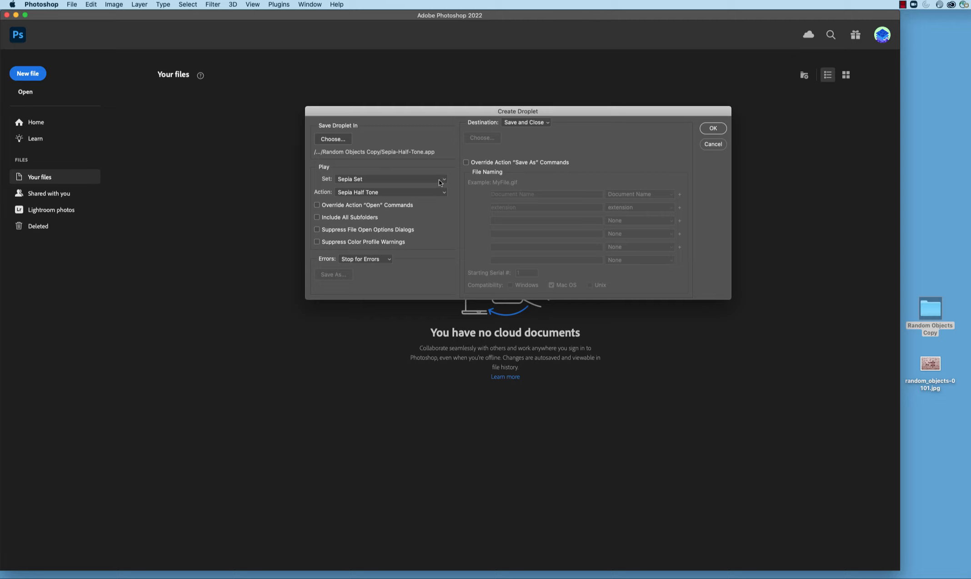
{"action": "mouse_move", "coordinate": [446, 195]}
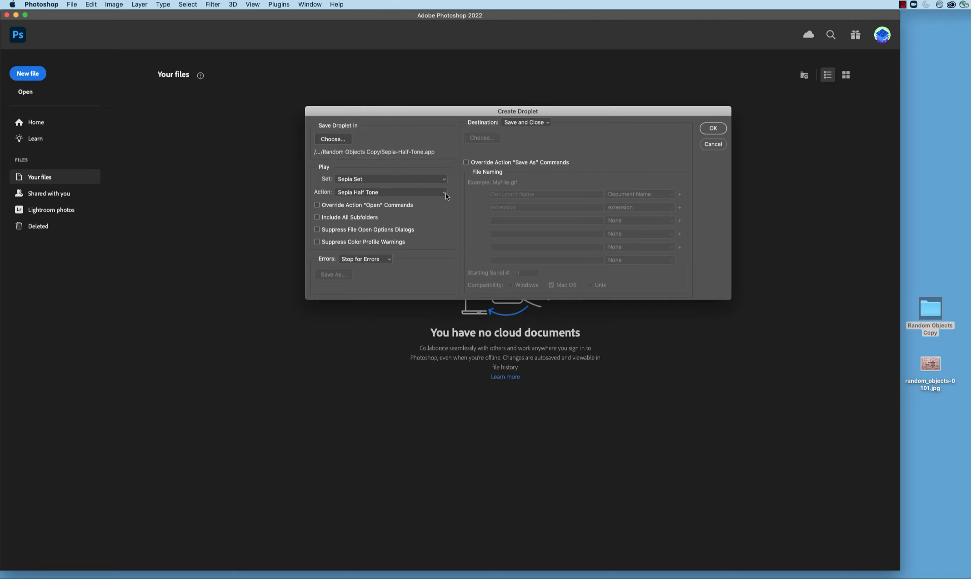
{"action": "left_click", "coordinate": [390, 192]}
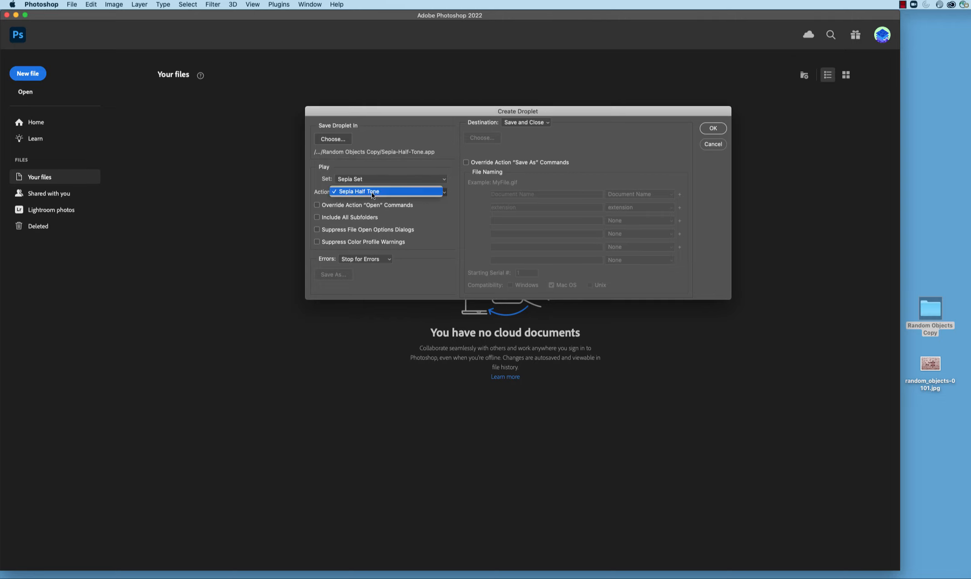
{"action": "left_click", "coordinate": [356, 192]}
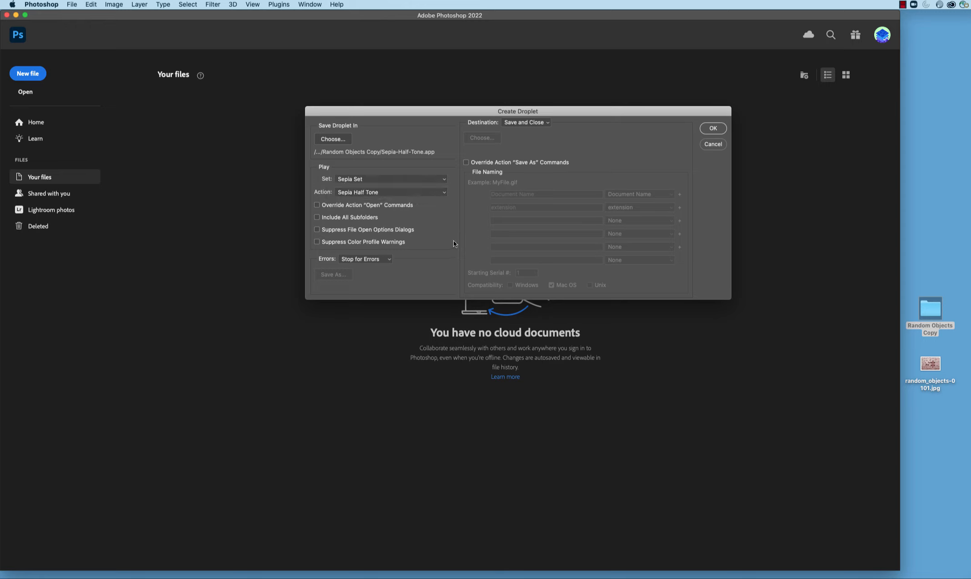
{"action": "mouse_move", "coordinate": [498, 138]}
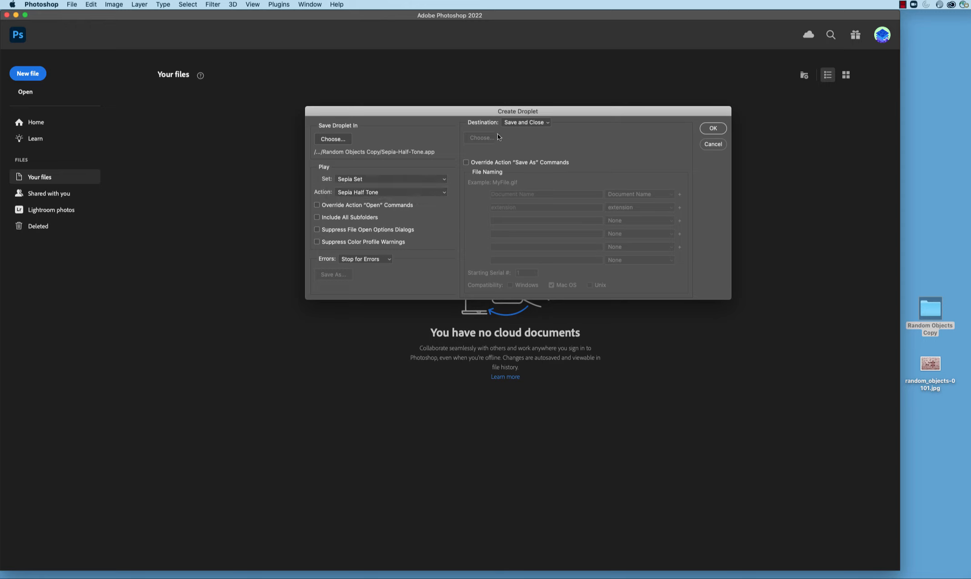
{"action": "mouse_move", "coordinate": [504, 128]}
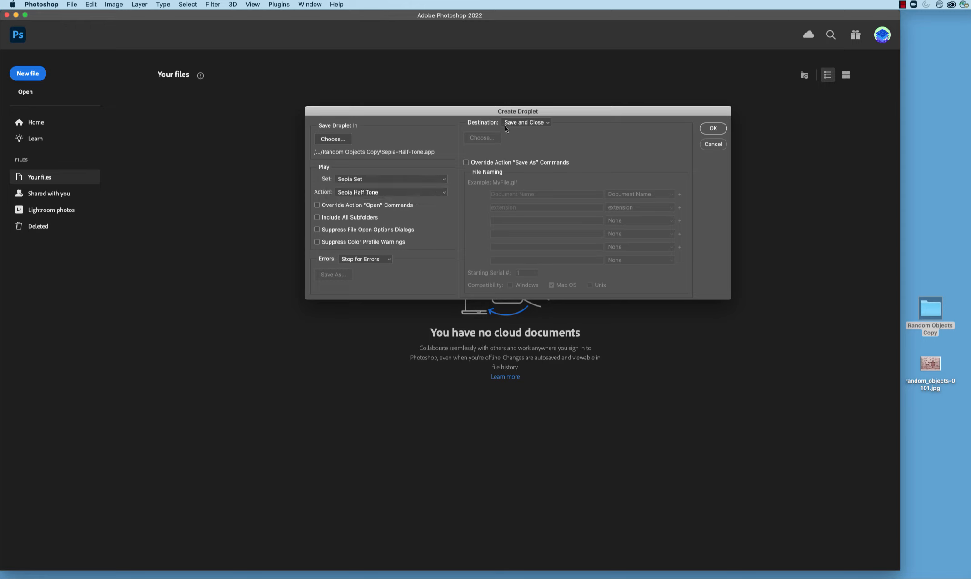
{"action": "mouse_move", "coordinate": [548, 131]}
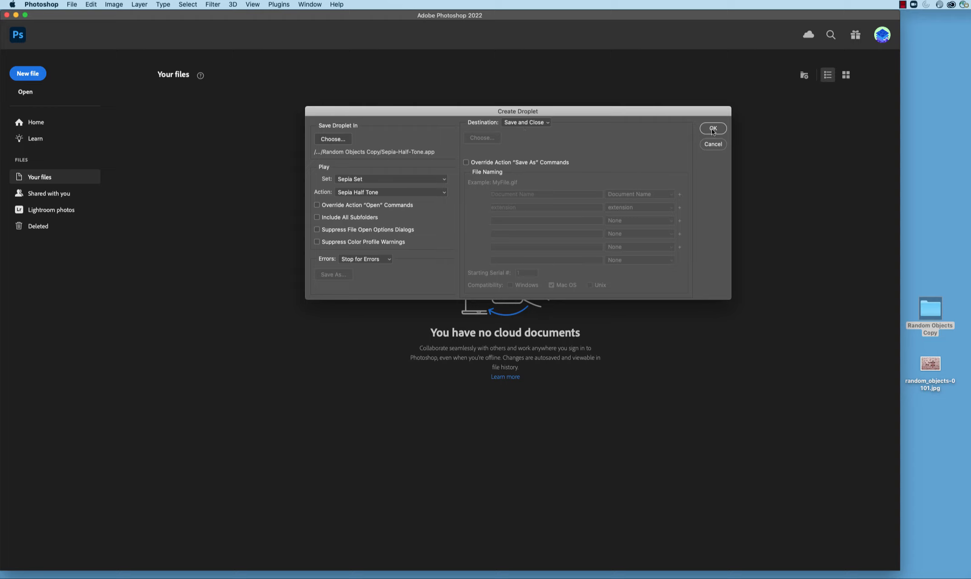
{"action": "left_click", "coordinate": [713, 129]}
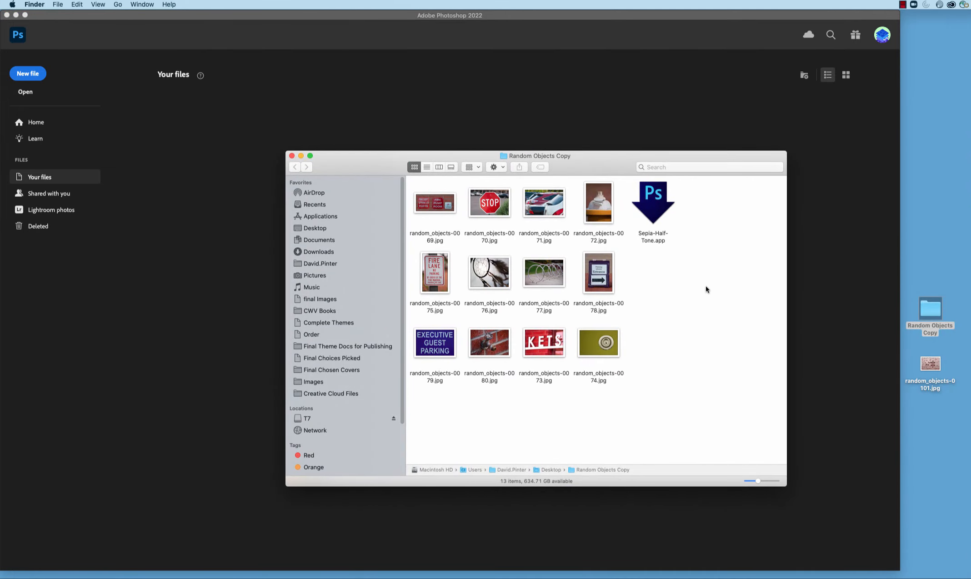
{"action": "mouse_move", "coordinate": [694, 242]}
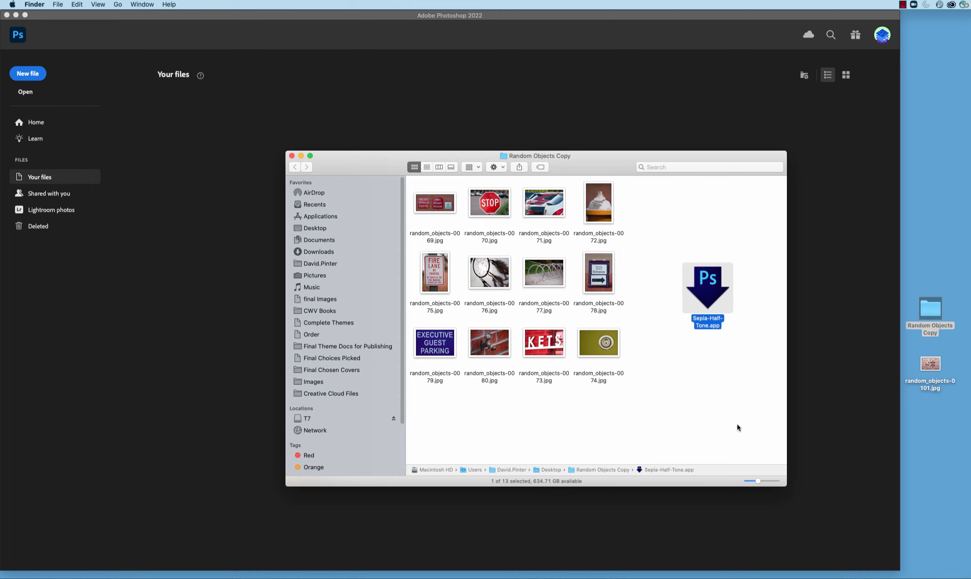
{"action": "mouse_move", "coordinate": [624, 213]}
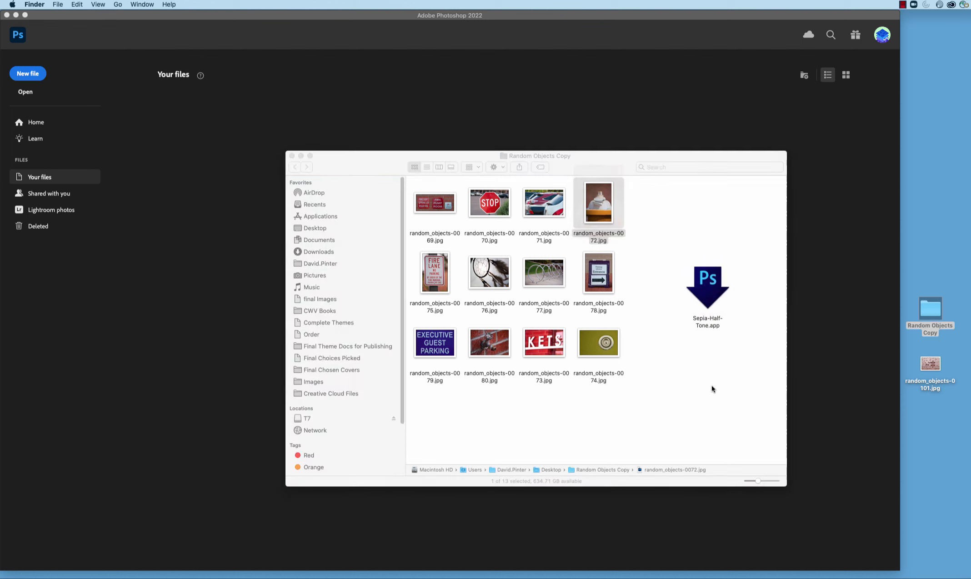
Step: Preview the processed hydrant photo random_objects-0072.jpg in Quick Look
{"action": "double_click", "coordinate": [598, 202]}
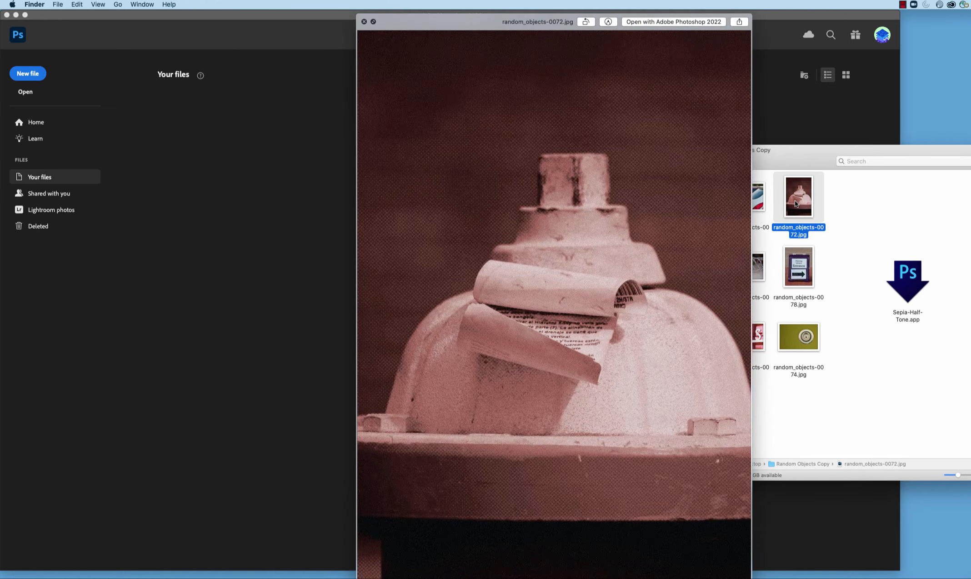
Step: Run the Sepia-Half-Tone droplet on the second row of photos
{"action": "left_click", "coordinate": [364, 22]}
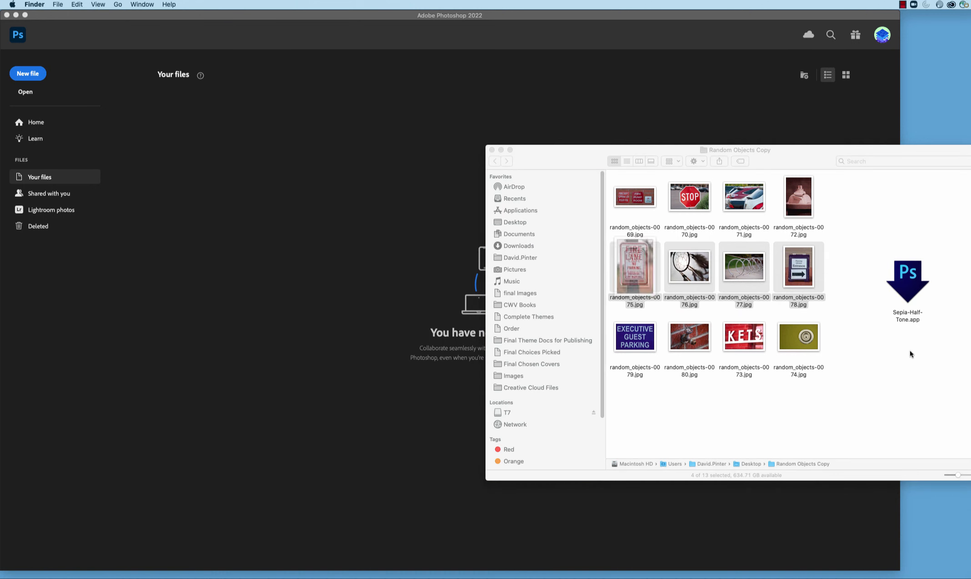
{"action": "double_click", "coordinate": [634, 267]}
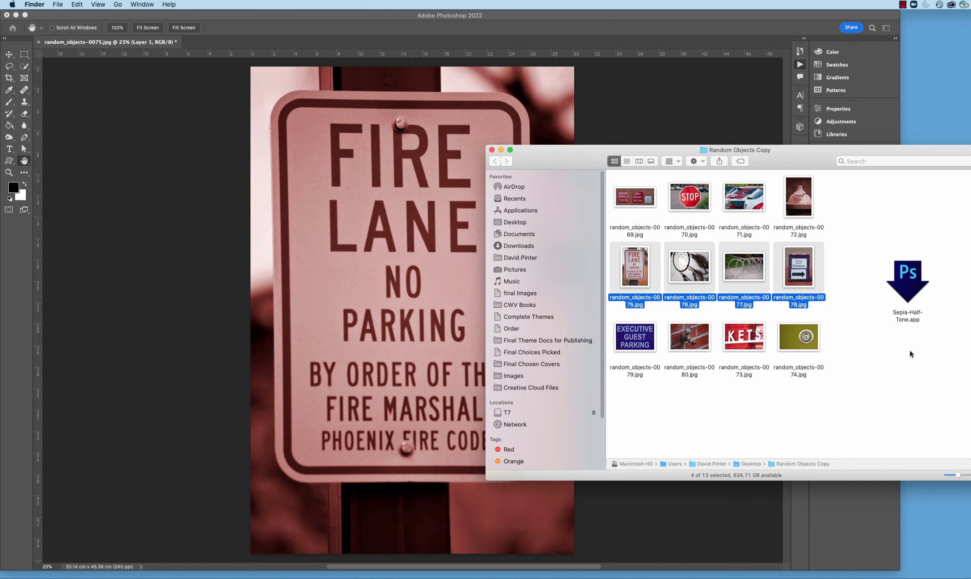
{"action": "double_click", "coordinate": [688, 266]}
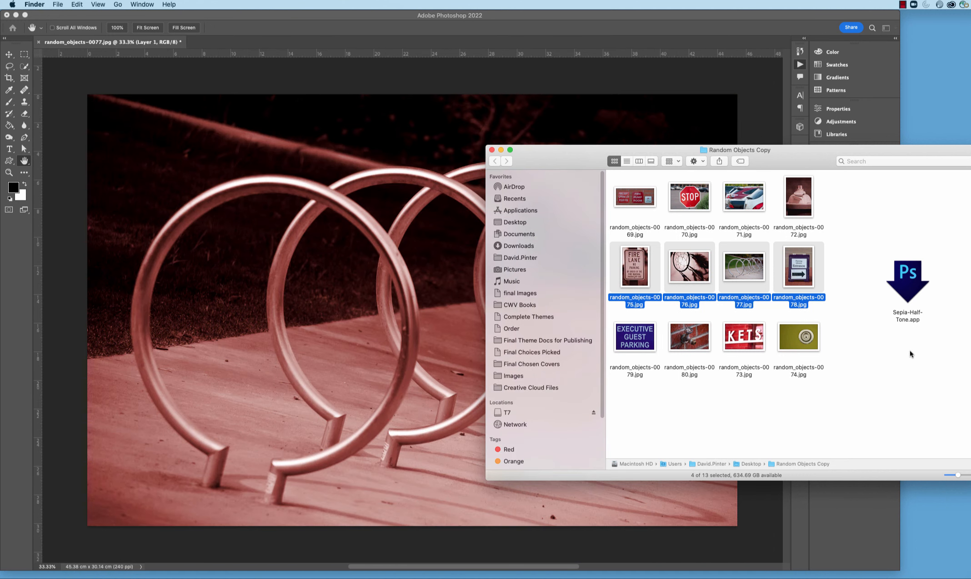
{"action": "double_click", "coordinate": [798, 267]}
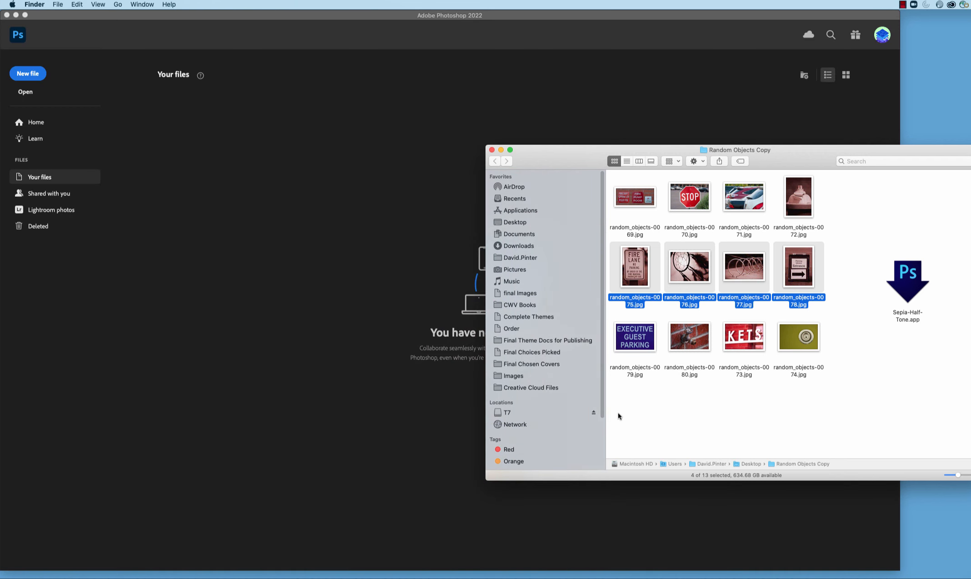
Step: Run the droplet on the bottom row and the first three photos so all are sepia halftone
{"action": "left_click", "coordinate": [798, 337]}
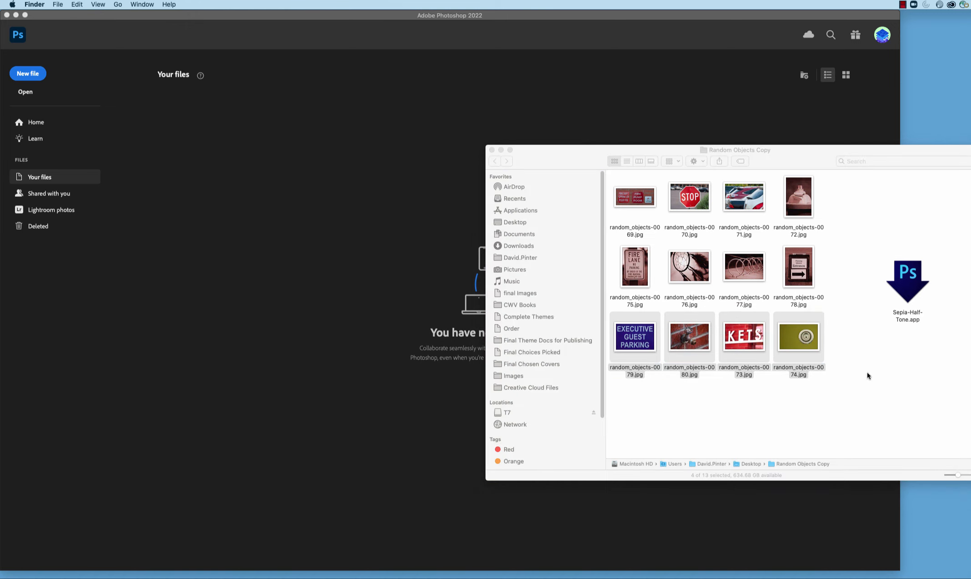
{"action": "double_click", "coordinate": [742, 335]}
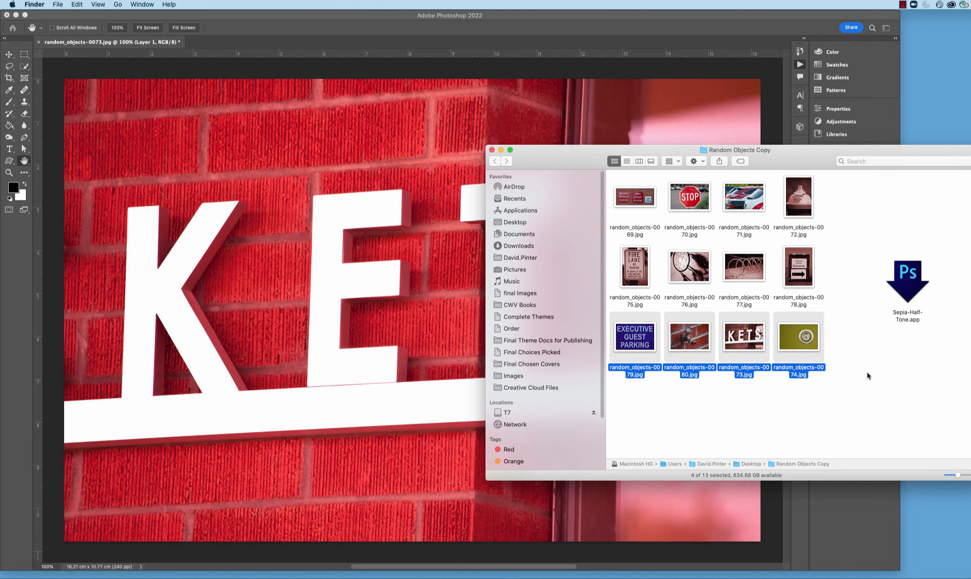
{"action": "double_click", "coordinate": [633, 338]}
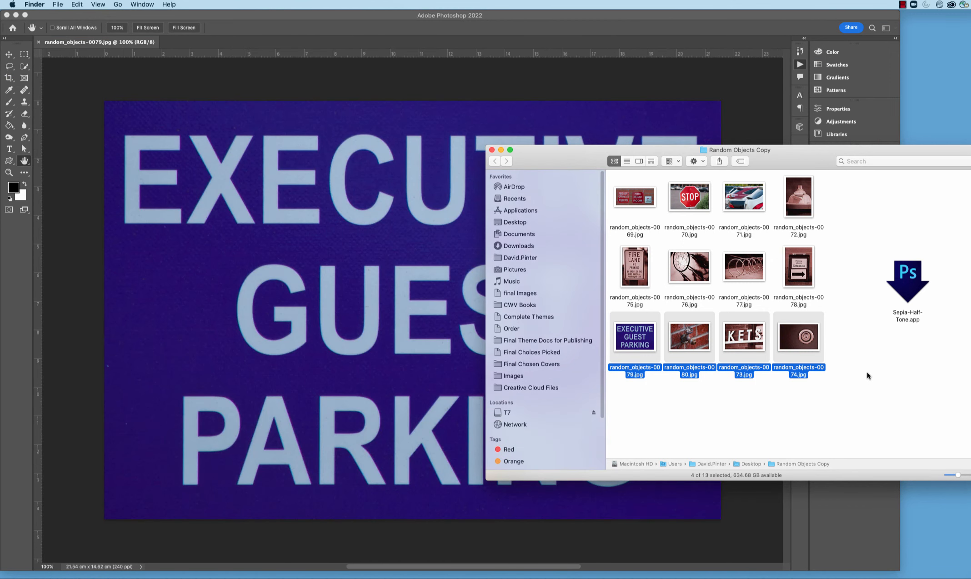
{"action": "double_click", "coordinate": [688, 336]}
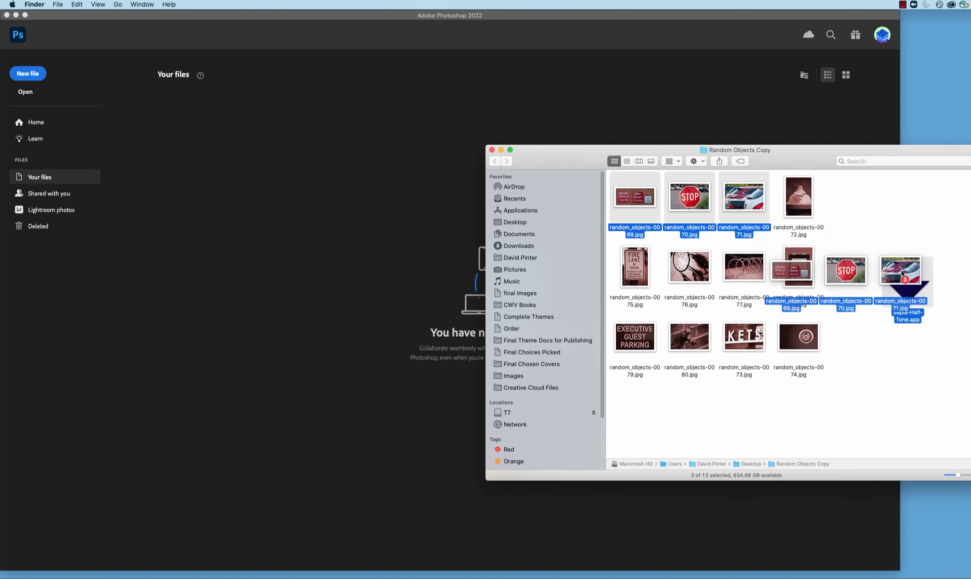
{"action": "double_click", "coordinate": [633, 198]}
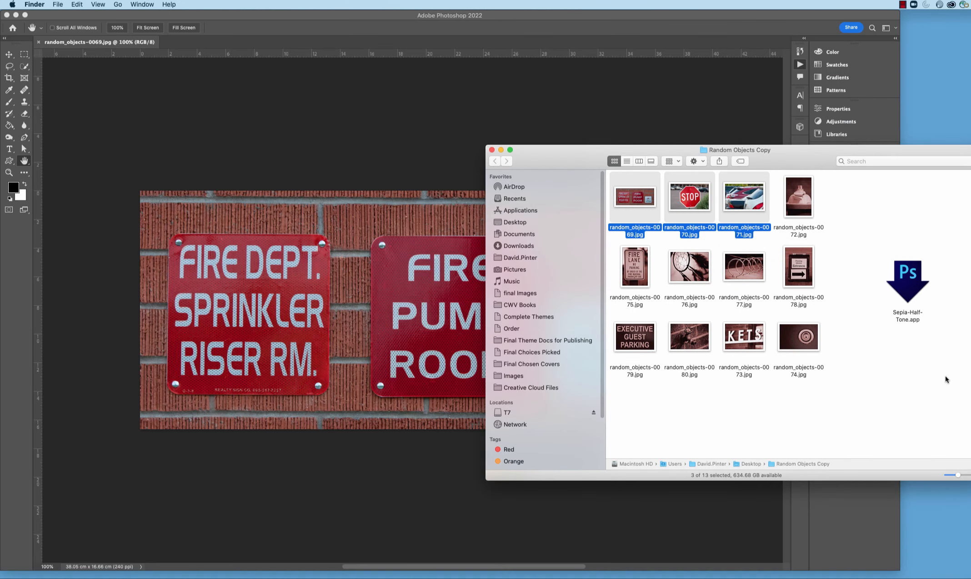
{"action": "double_click", "coordinate": [688, 196]}
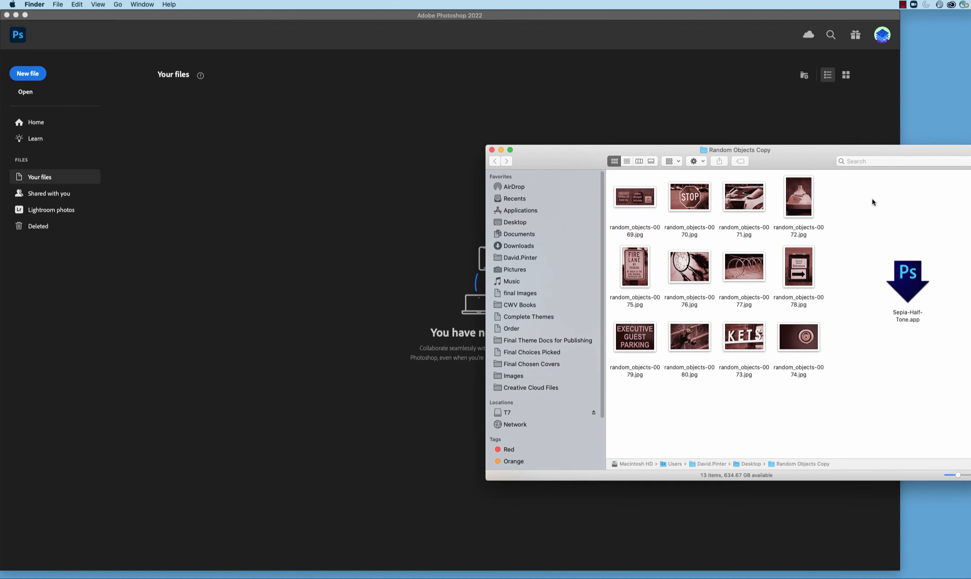
Step: Preview the processed stop sign photo random_objects-0070.jpg in Quick Look
{"action": "double_click", "coordinate": [688, 197]}
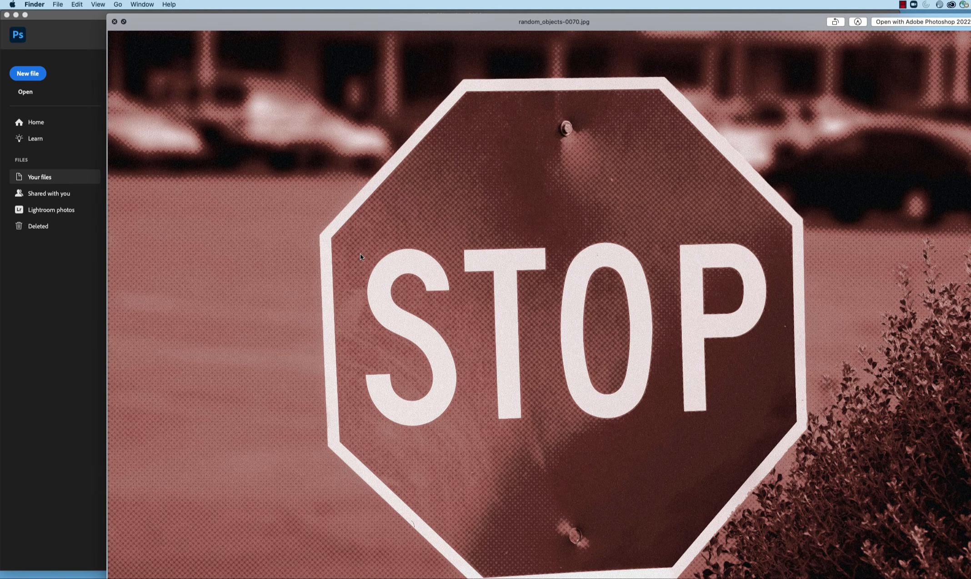
{"action": "mouse_move", "coordinate": [797, 432]}
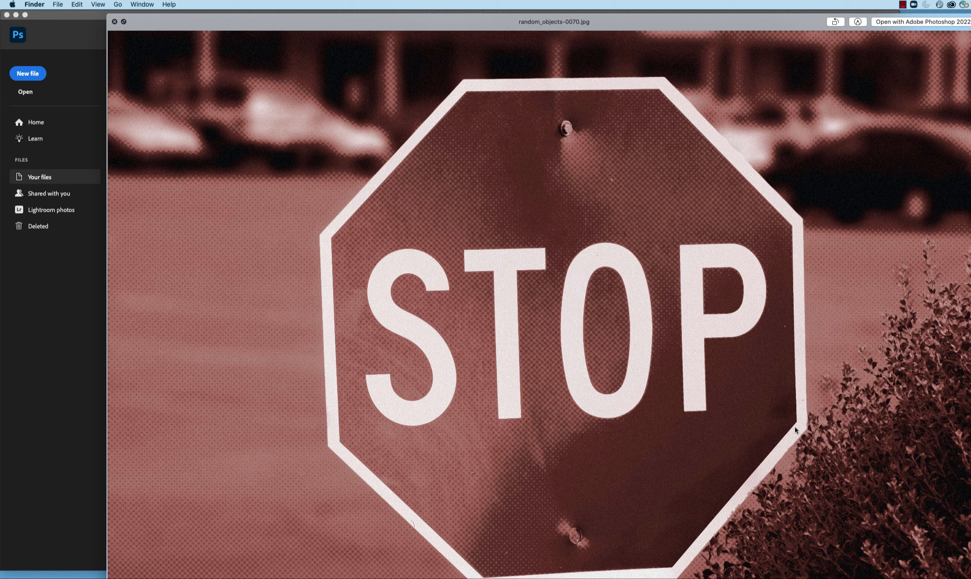
{"action": "mouse_move", "coordinate": [582, 190]}
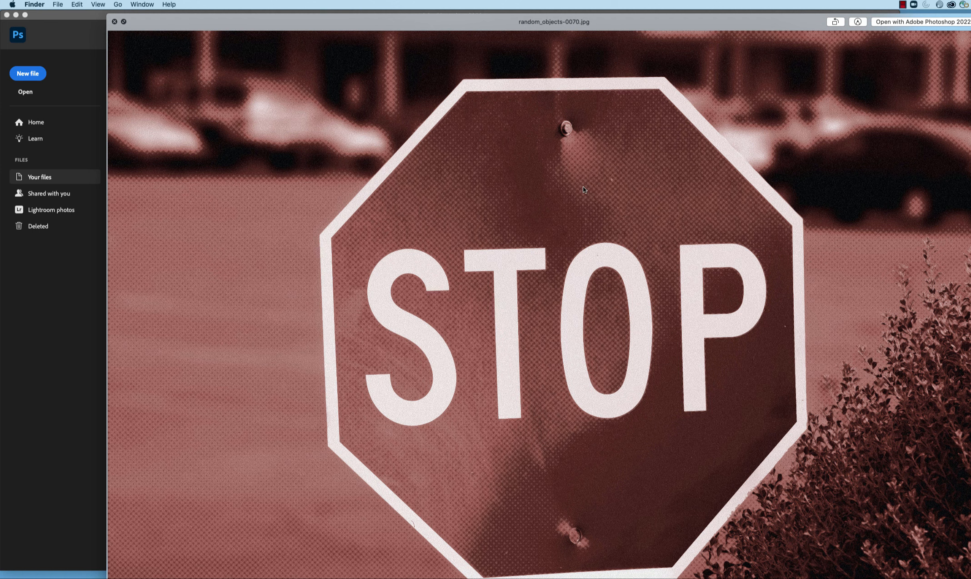